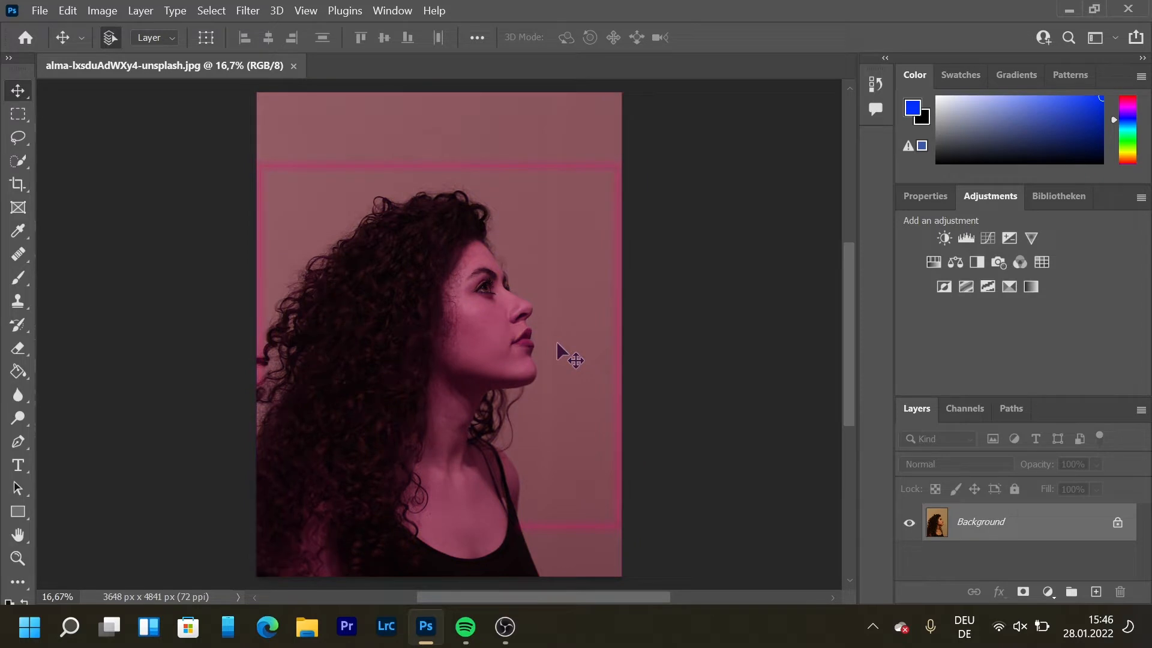
pyautogui.moveTo(422, 141)
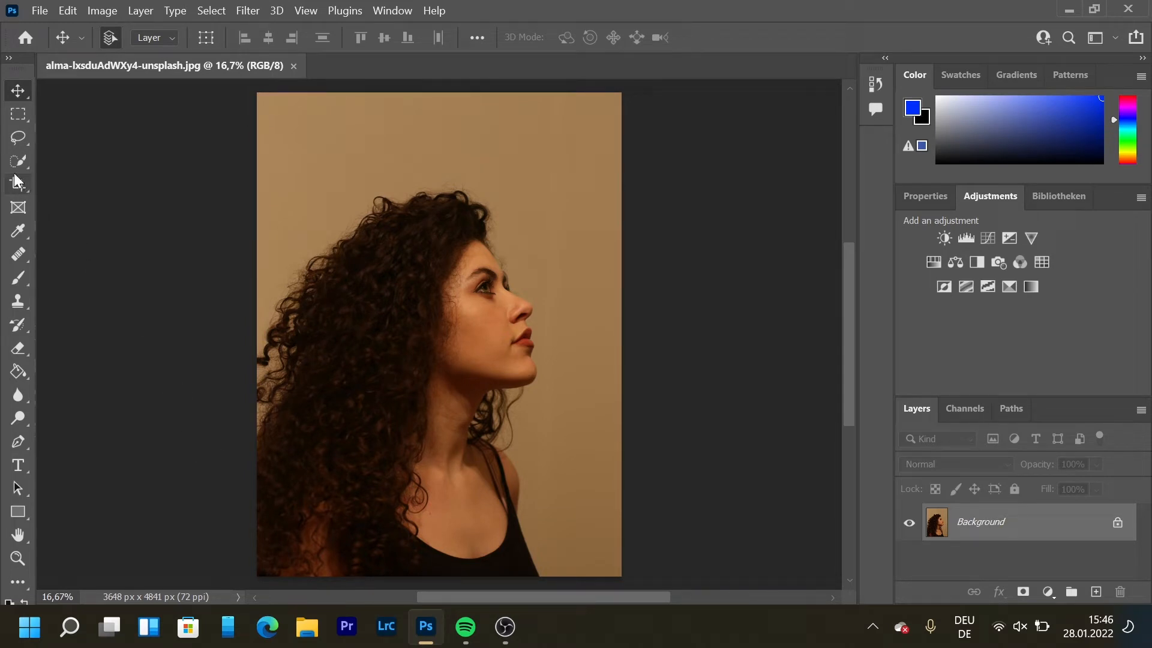
# Use the Quick Selection Tool's Select Subject to isolate the curly-haired woman from the tan backdrop
pyautogui.click(17, 161)
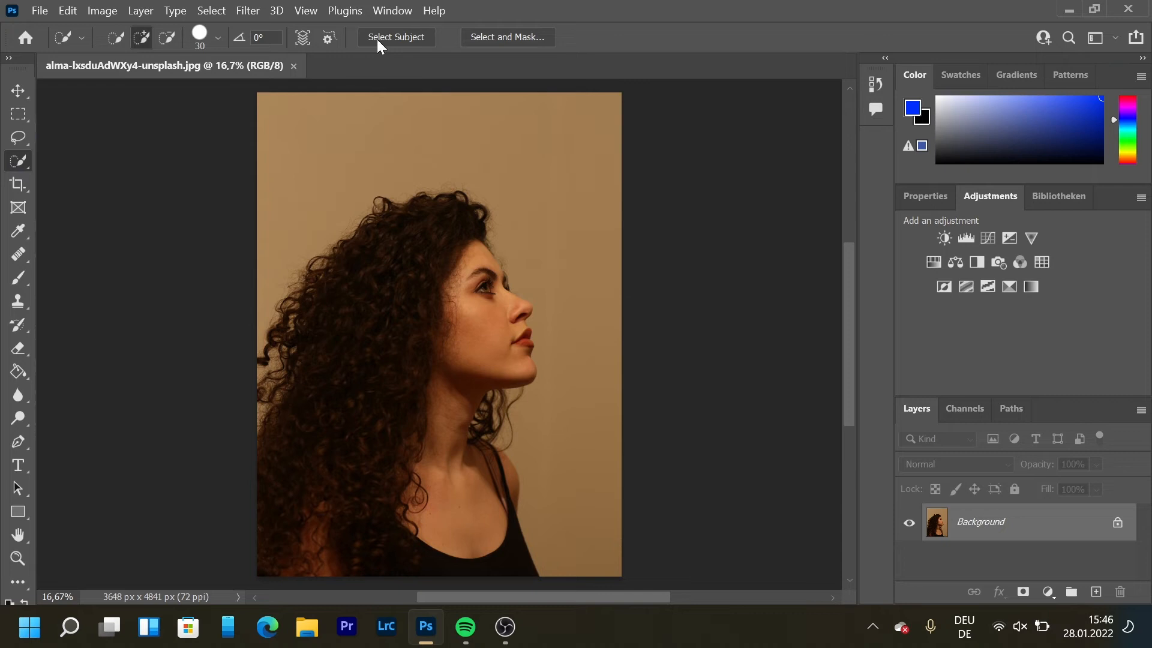
pyautogui.click(395, 36)
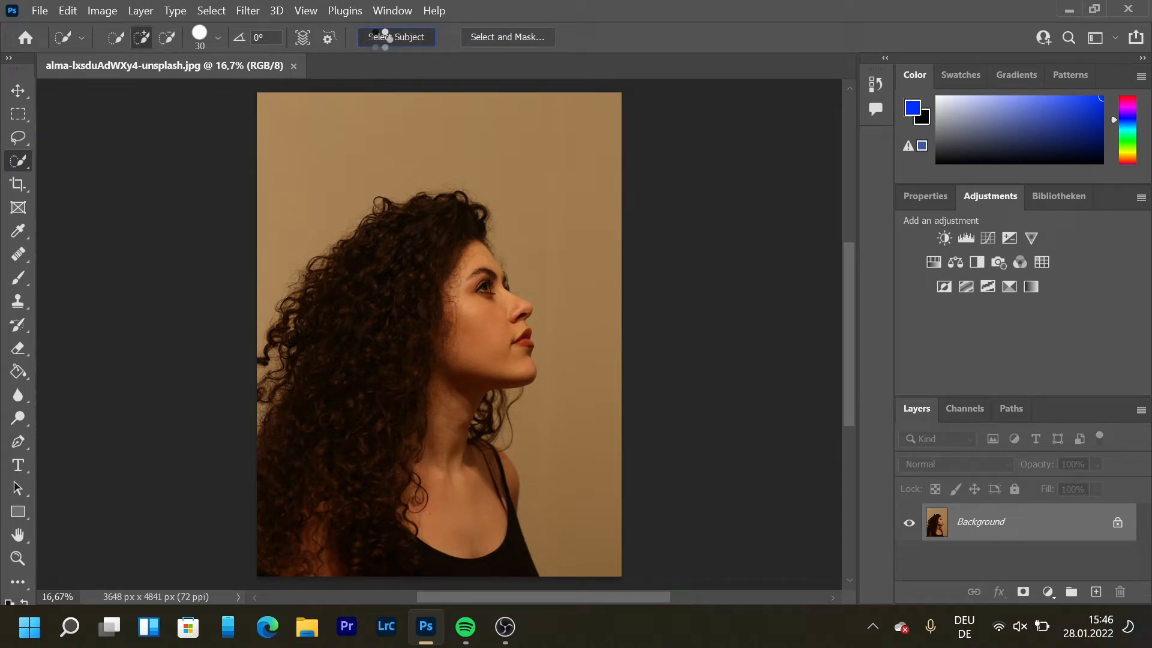
pyautogui.click(396, 36)
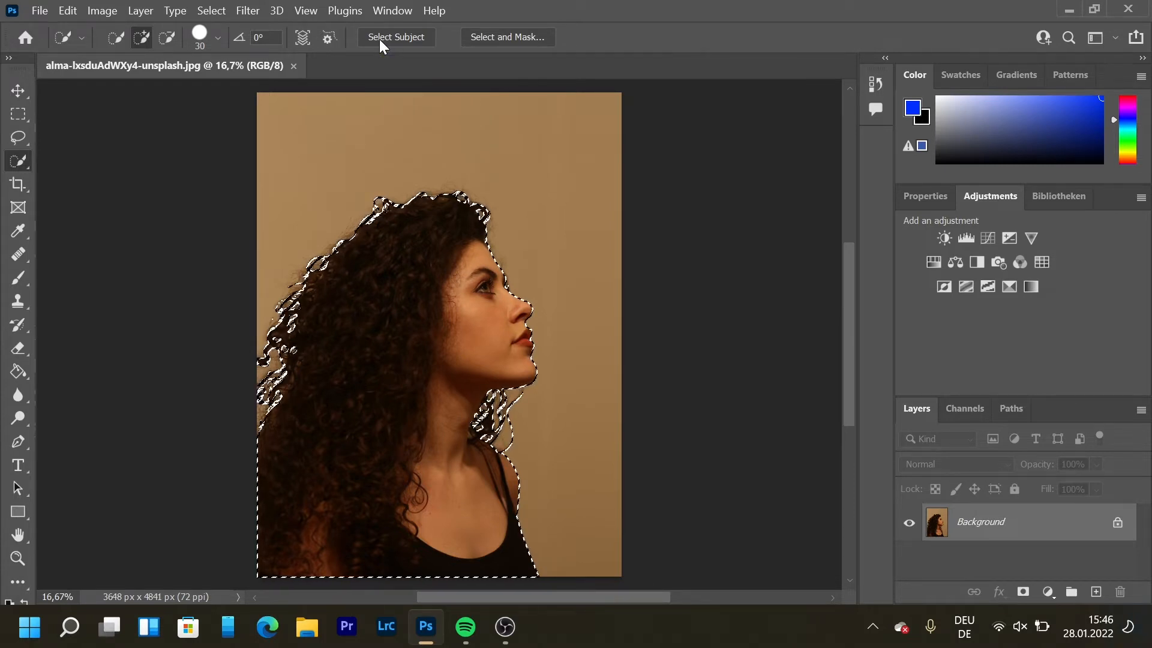
# Save the woman's current selection as a new channel named 'girl'
pyautogui.click(211, 10)
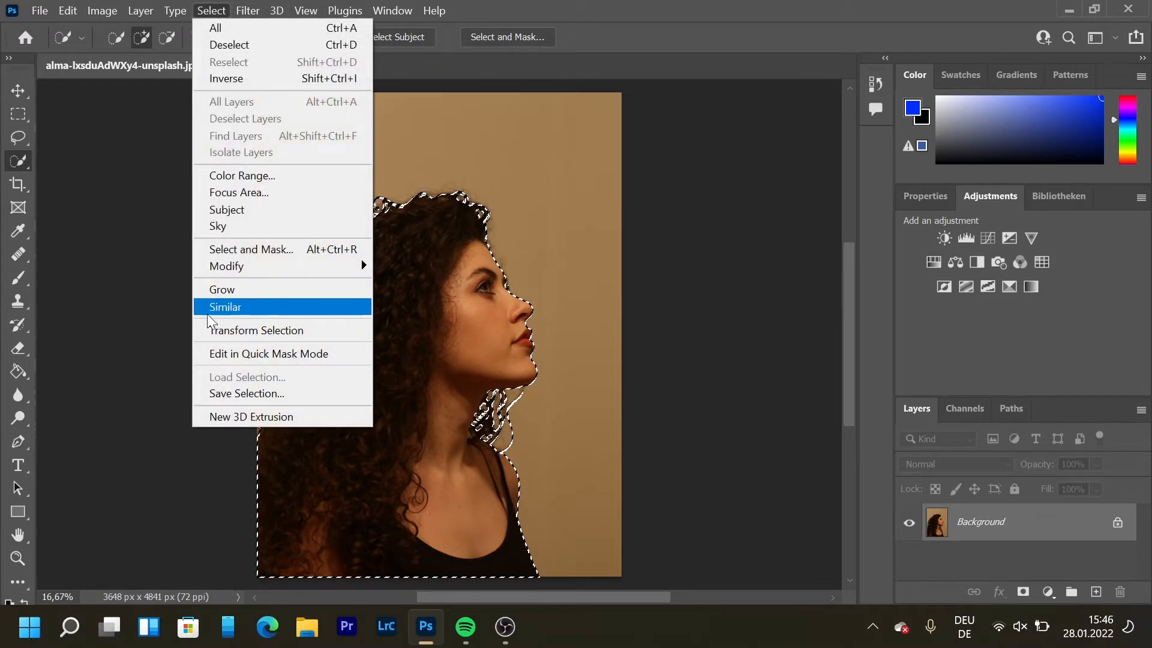
pyautogui.moveTo(264, 392)
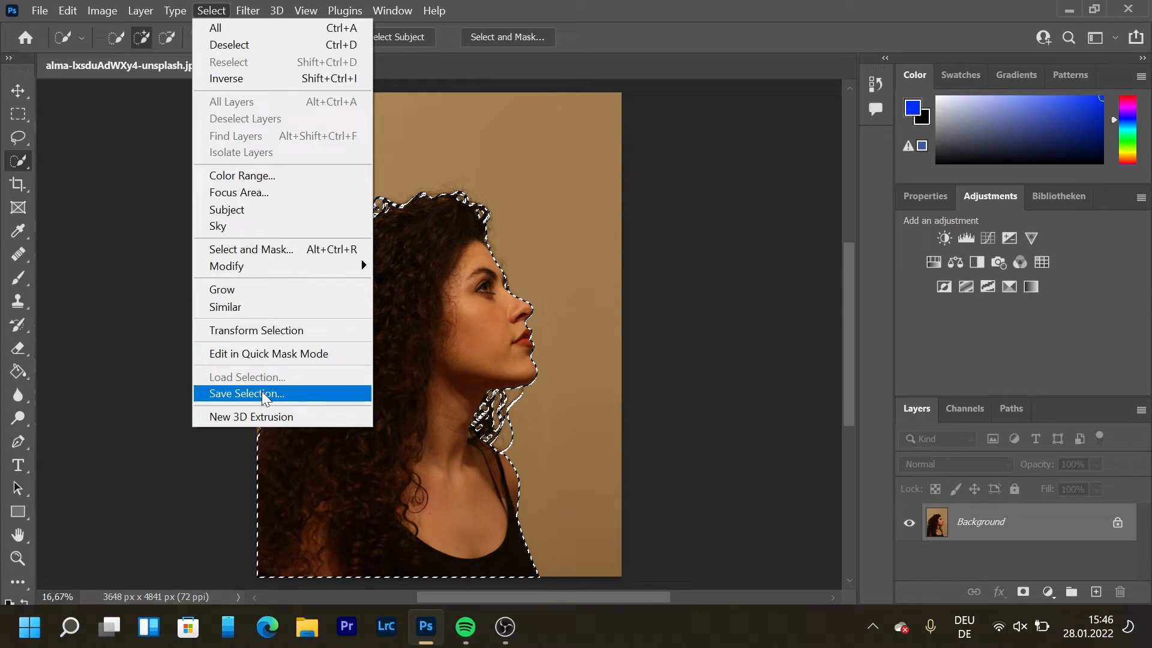
pyautogui.click(245, 394)
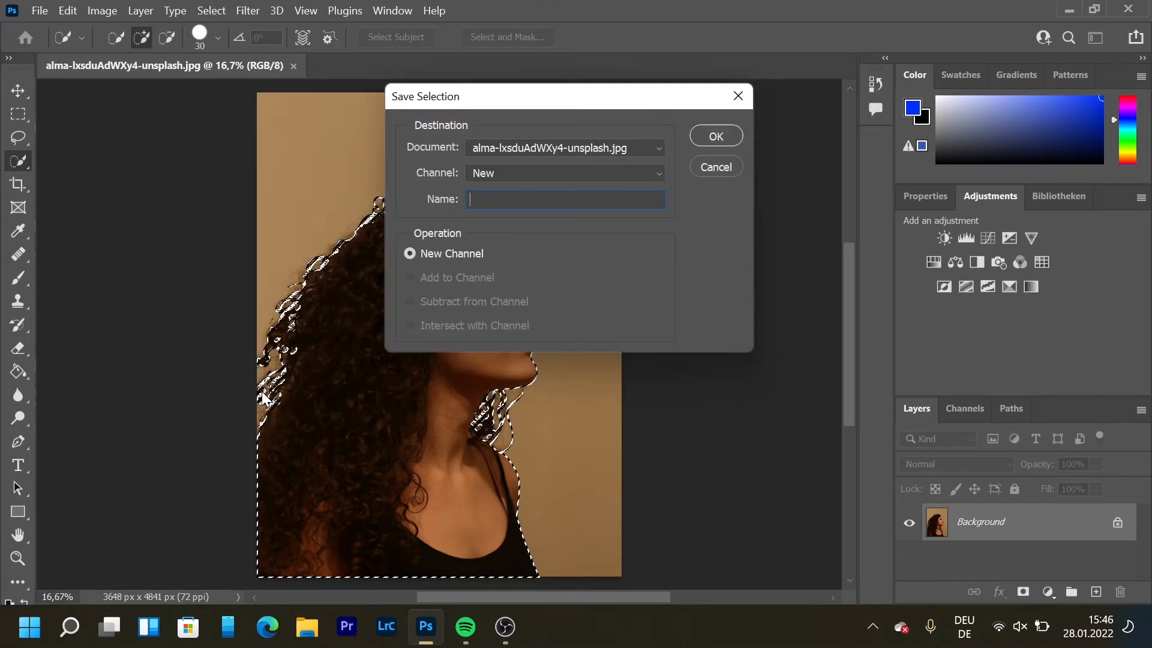
pyautogui.write('girl')
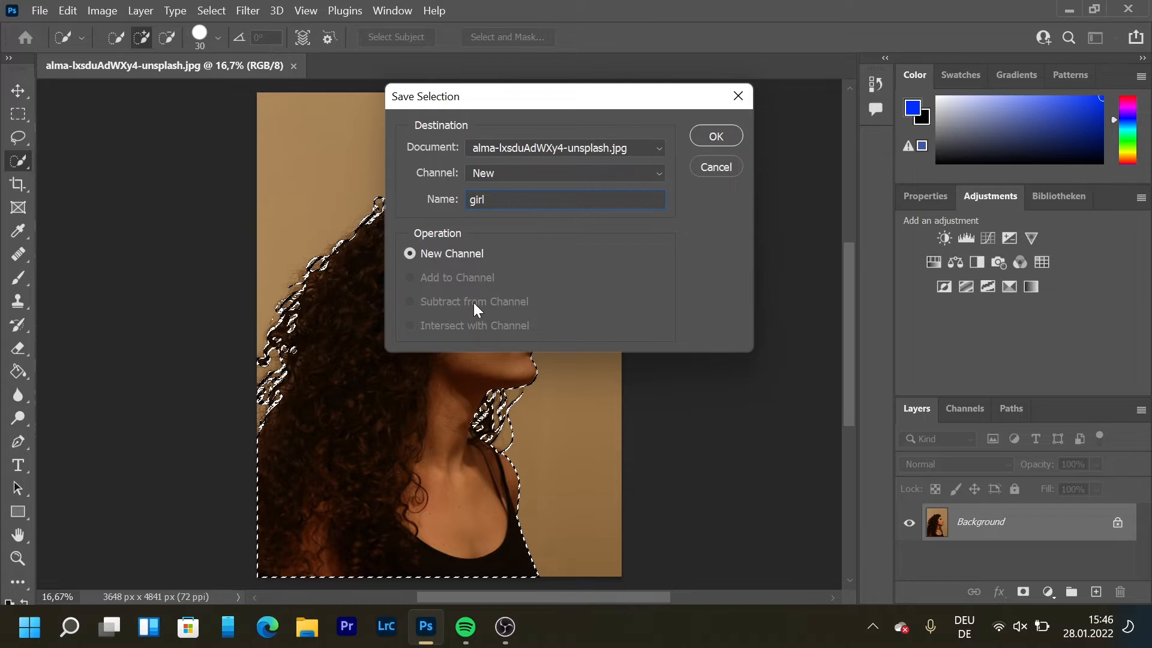
pyautogui.click(713, 136)
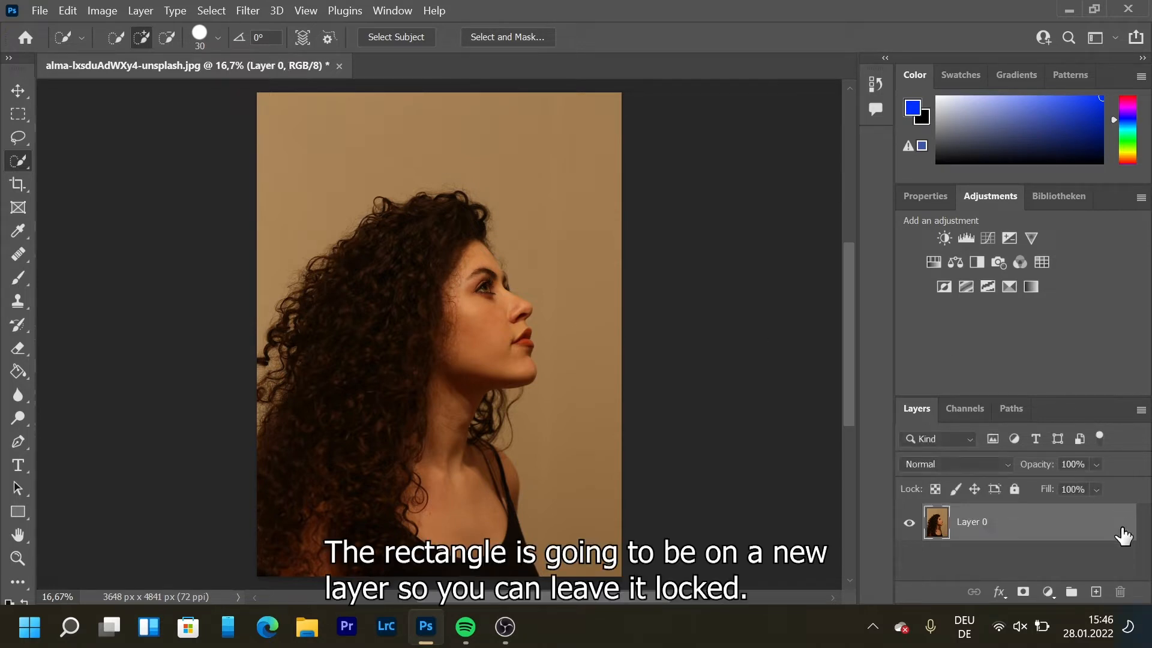
# Draw a large rectangle over the woman's head and shoulders with the Rectangle Tool
pyautogui.click(18, 512)
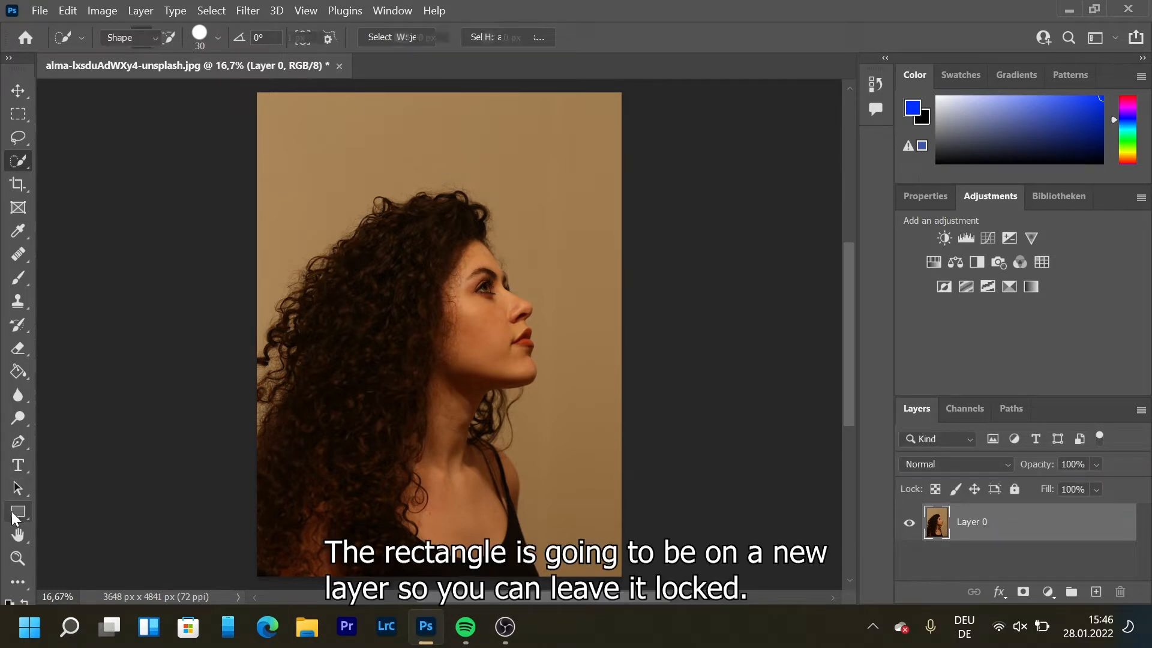
pyautogui.click(18, 511)
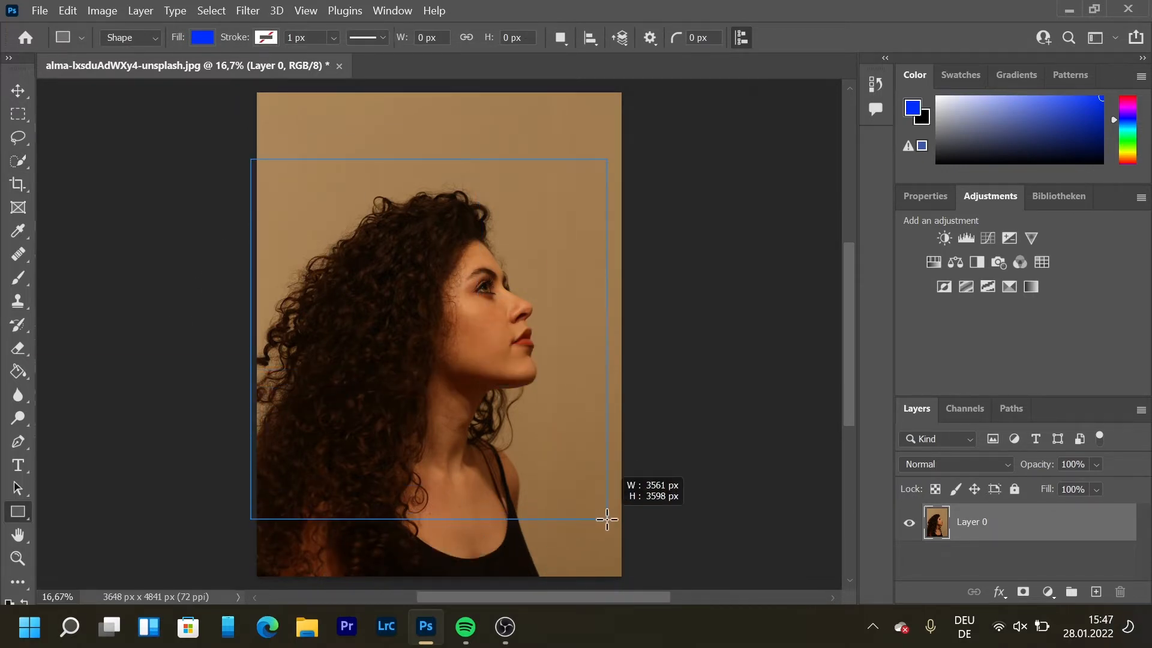
pyautogui.moveTo(251, 159); pyautogui.dragTo(605, 517)
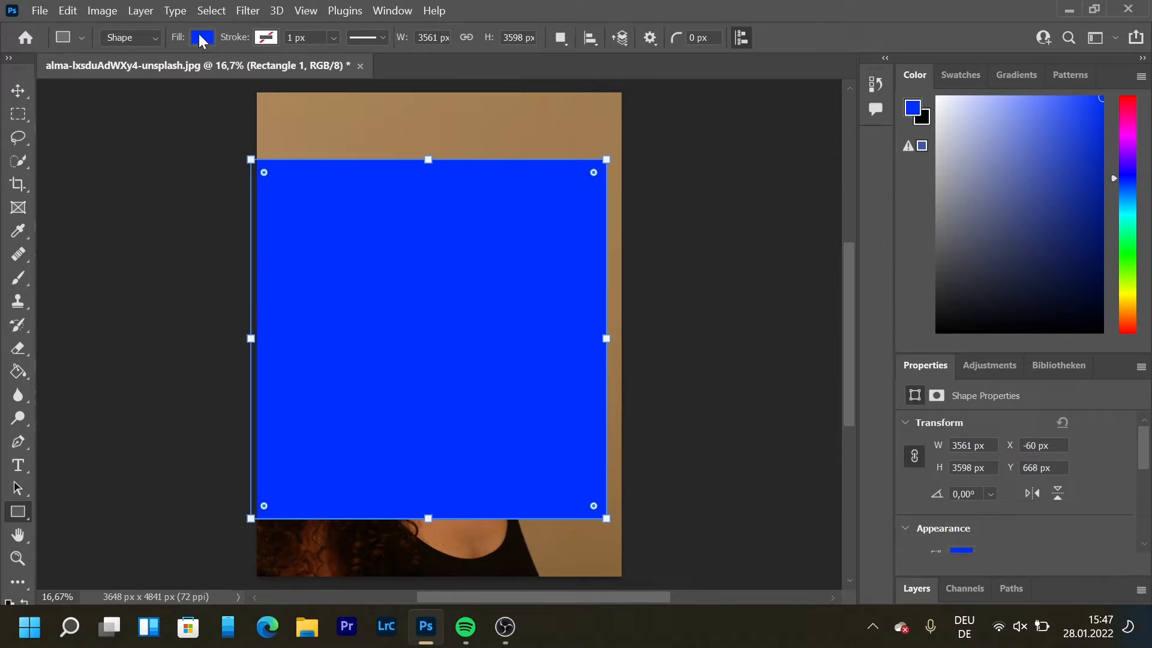
# Give the rectangle no fill and a 20 px outline
pyautogui.click(202, 37)
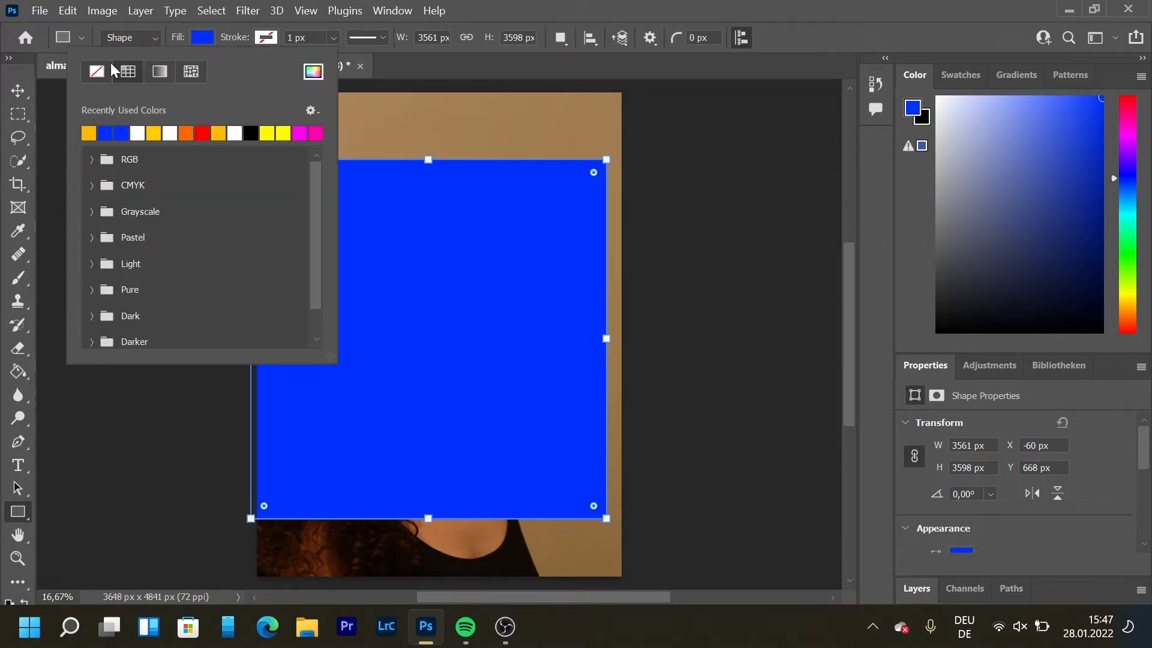
pyautogui.click(96, 71)
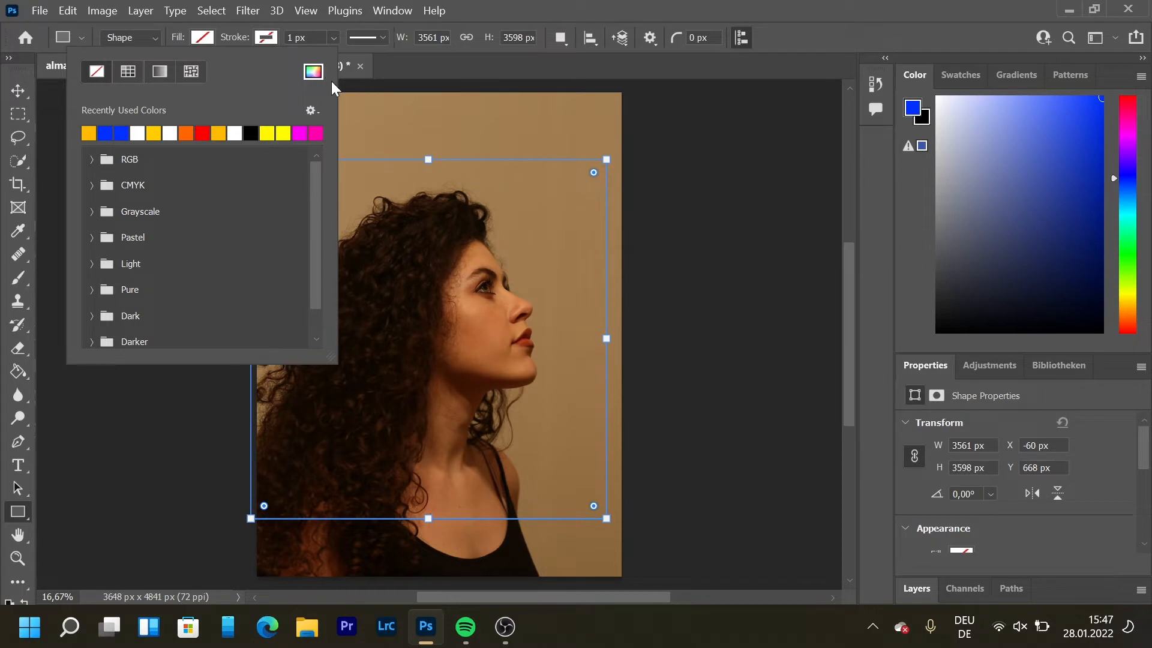
pyautogui.moveTo(300, 52)
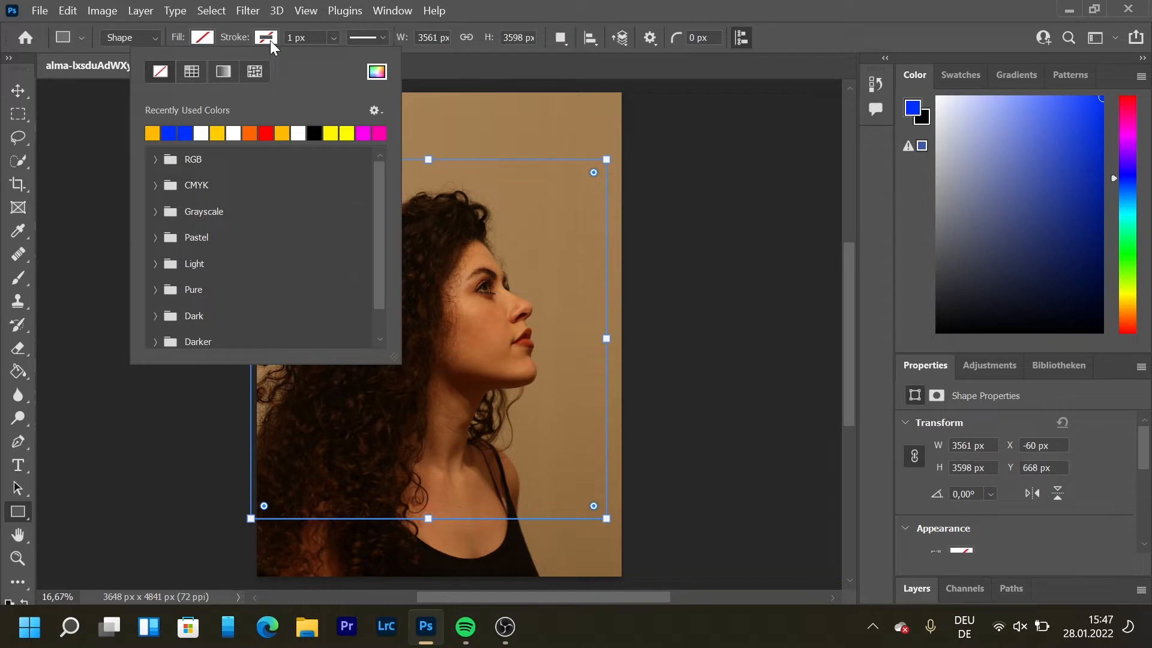
pyautogui.moveTo(222, 71)
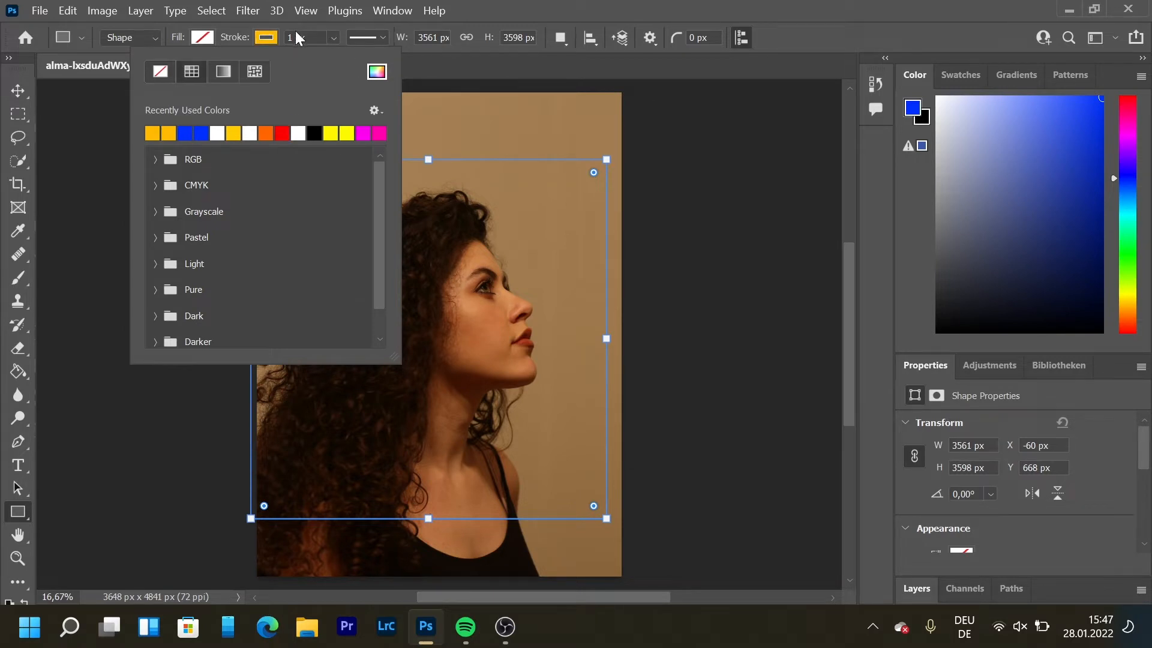
pyautogui.click(289, 128)
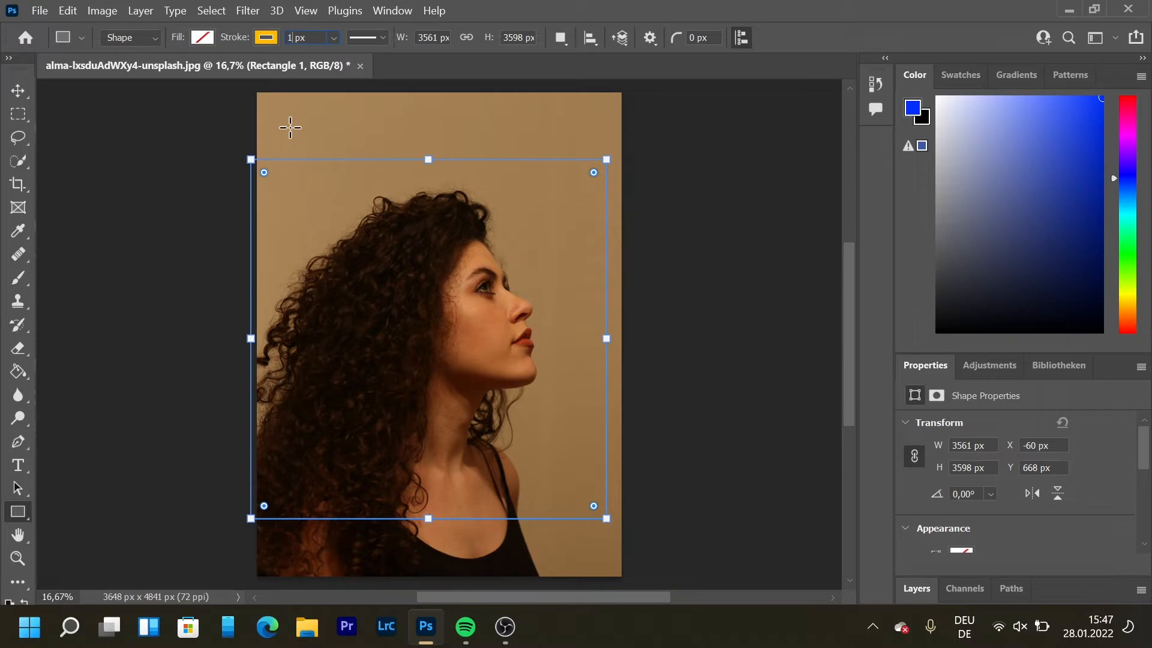
pyautogui.write('20 px')
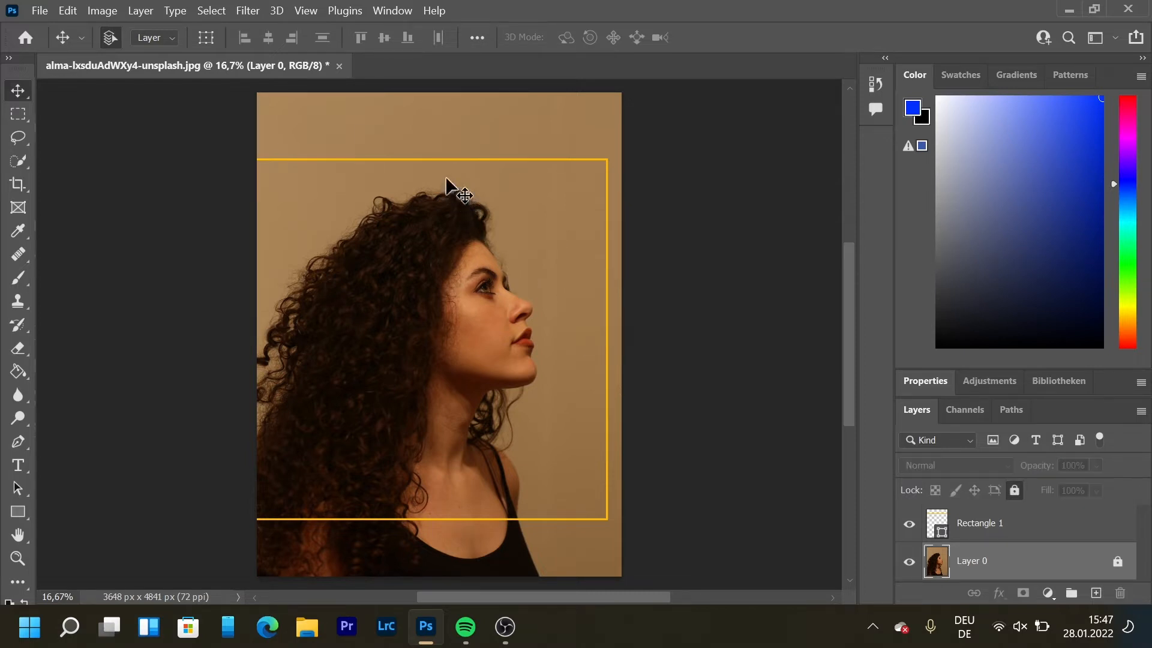
# Move the Rectangle 1 layer slightly right and down to frame the woman's head
pyautogui.click(979, 522)
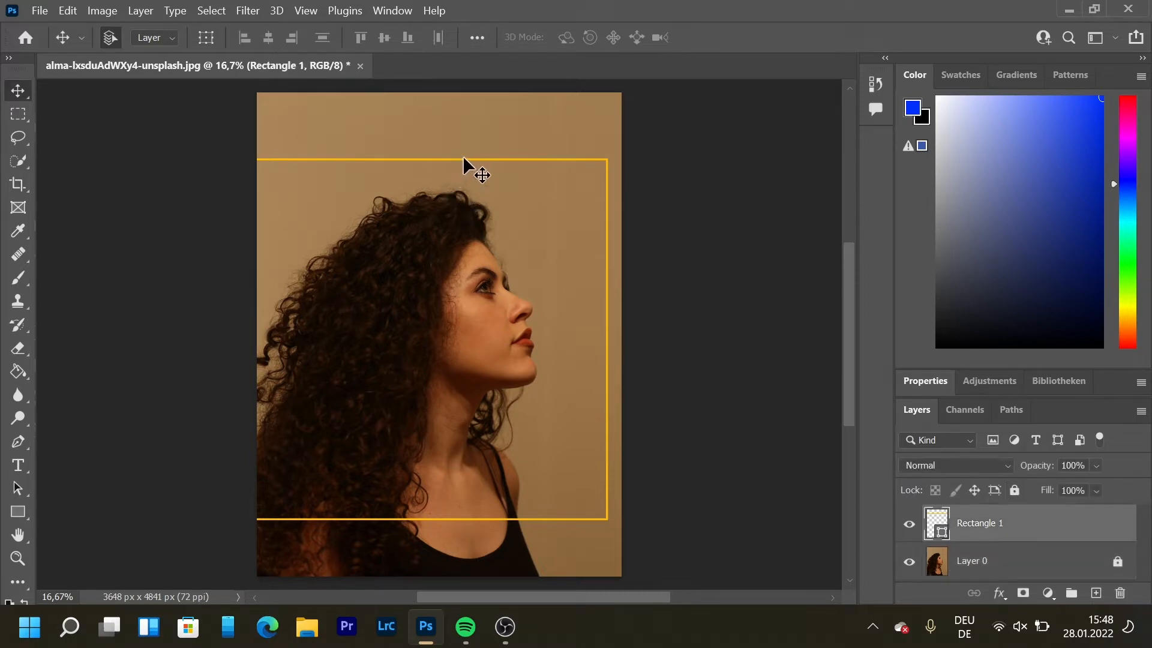
pyautogui.moveTo(470, 174); pyautogui.dragTo(550, 185)
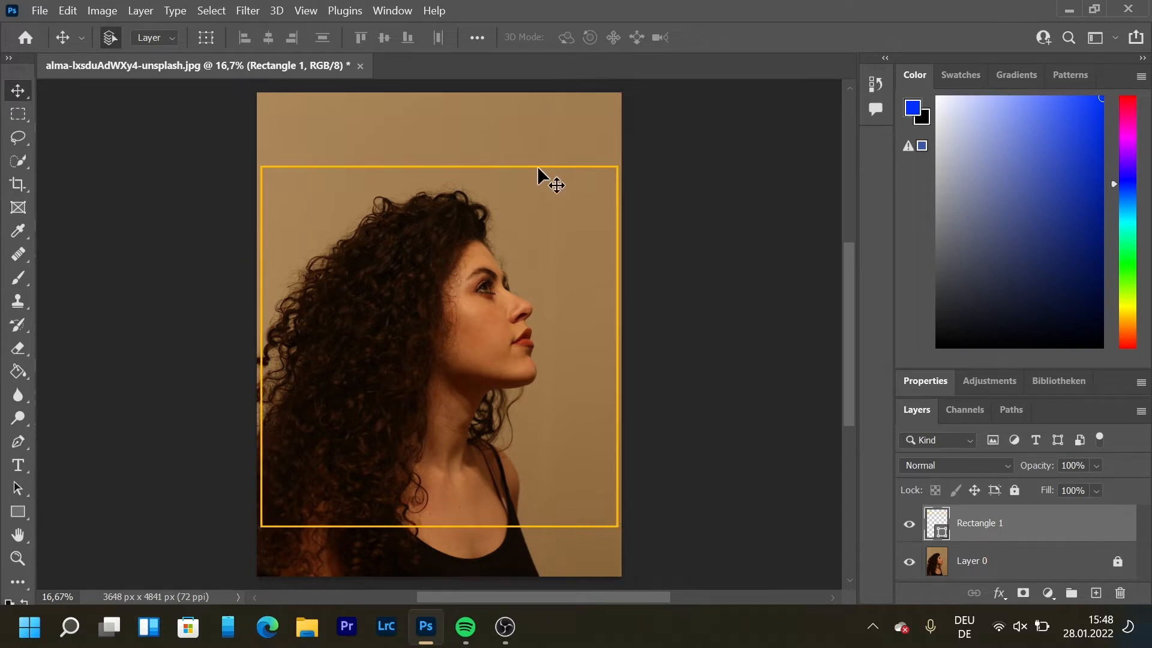
pyautogui.moveTo(360, 61)
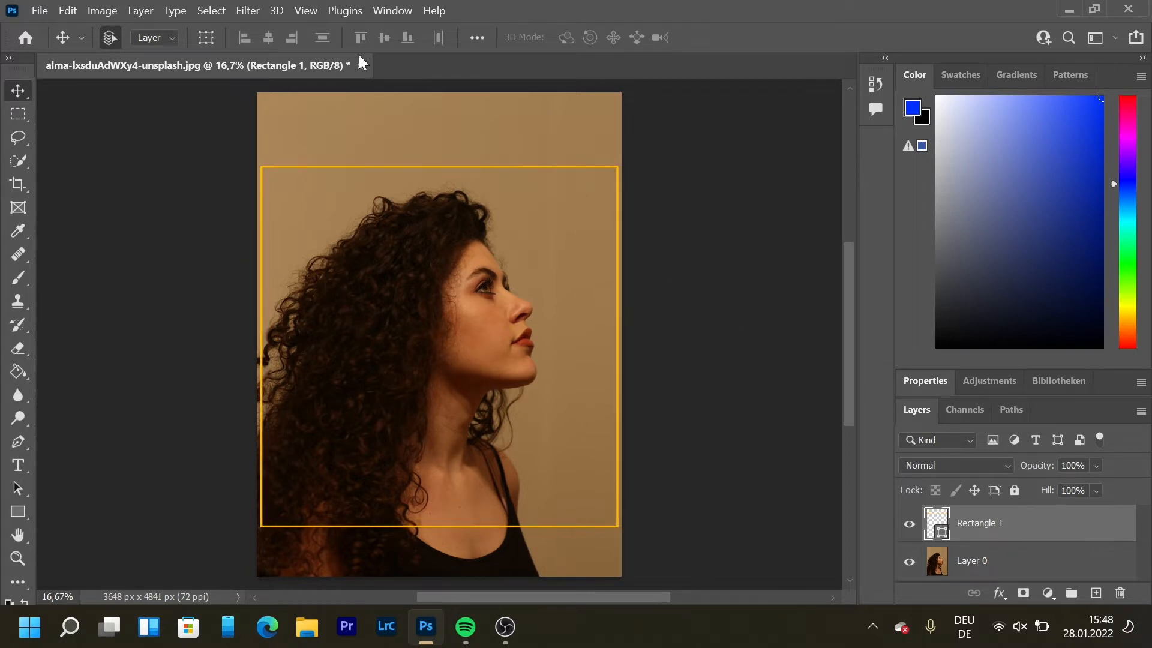
pyautogui.click(210, 10)
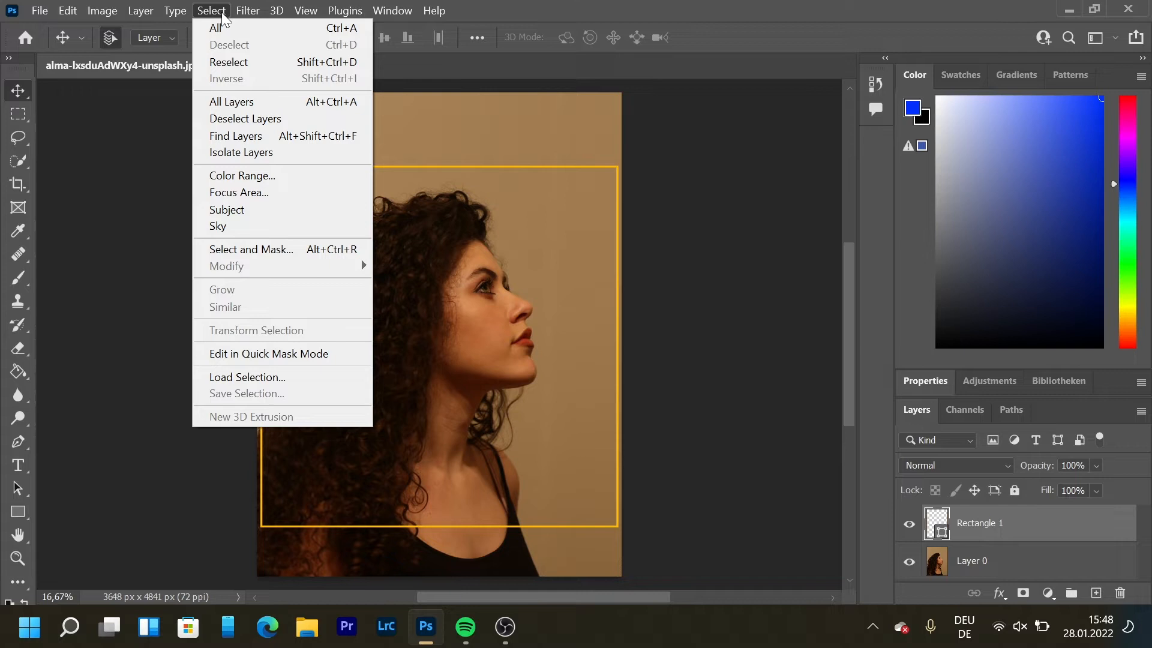
pyautogui.moveTo(244, 118)
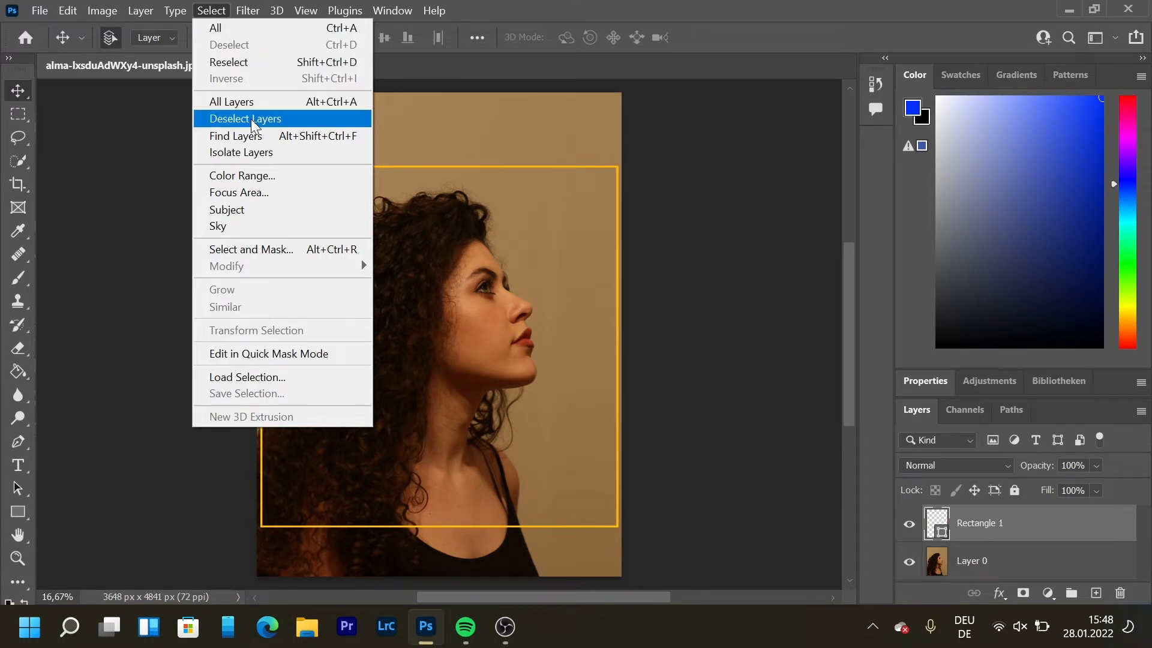
pyautogui.moveTo(253, 302)
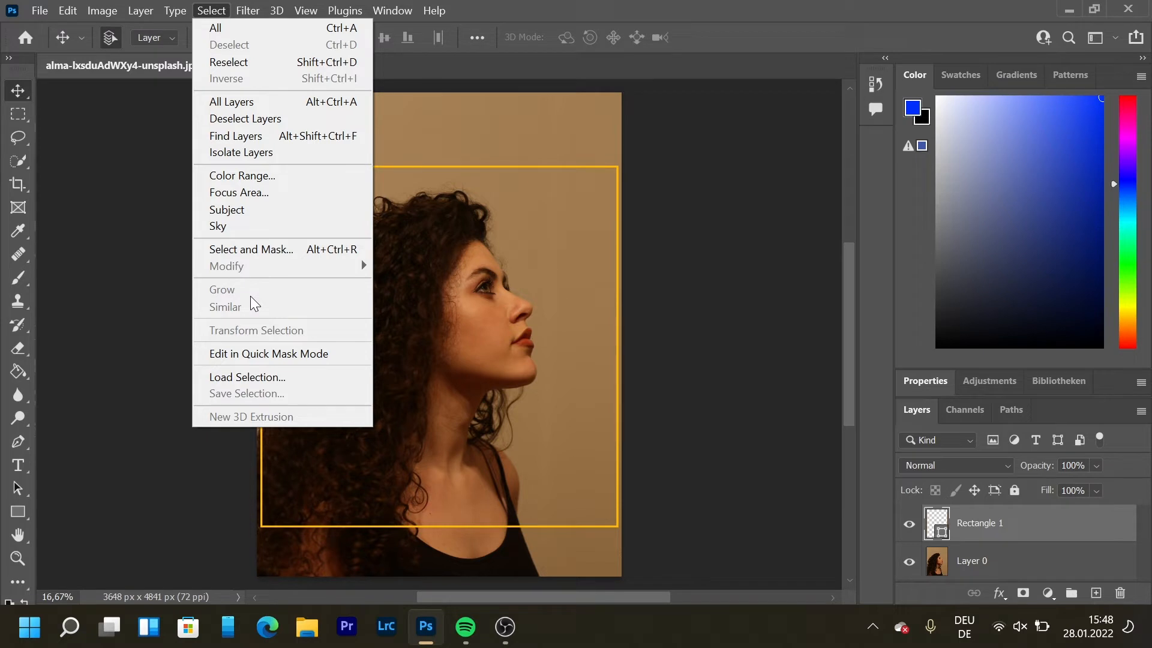
# Load the saved 'girl' channel back as the active selection
pyautogui.click(246, 377)
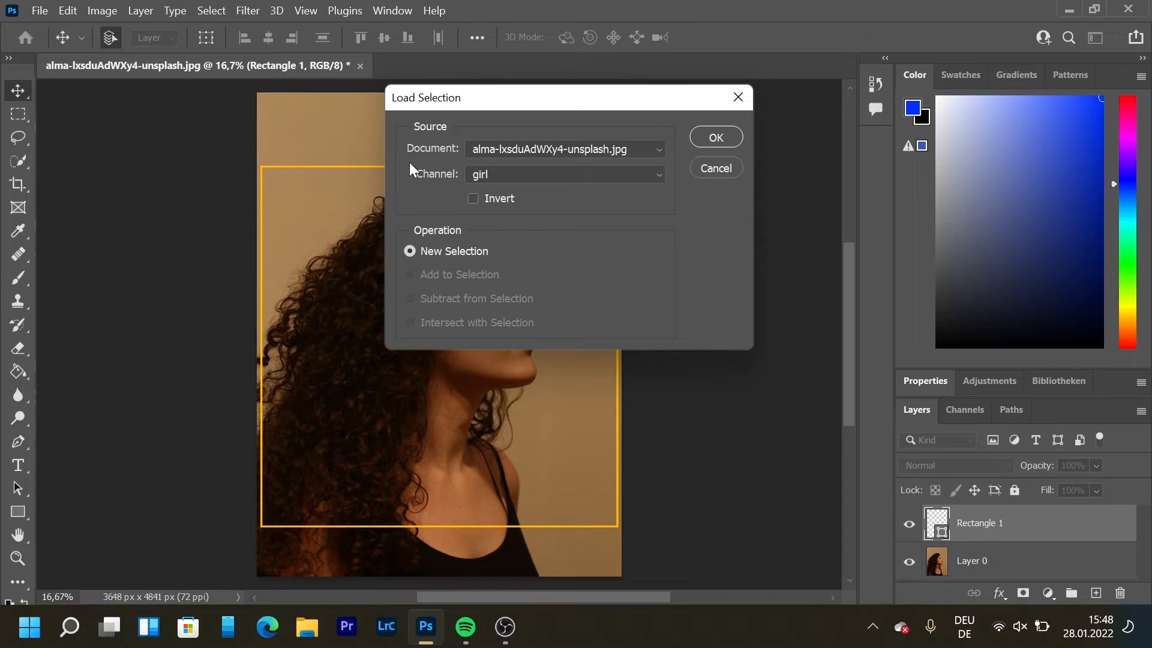
pyautogui.click(714, 136)
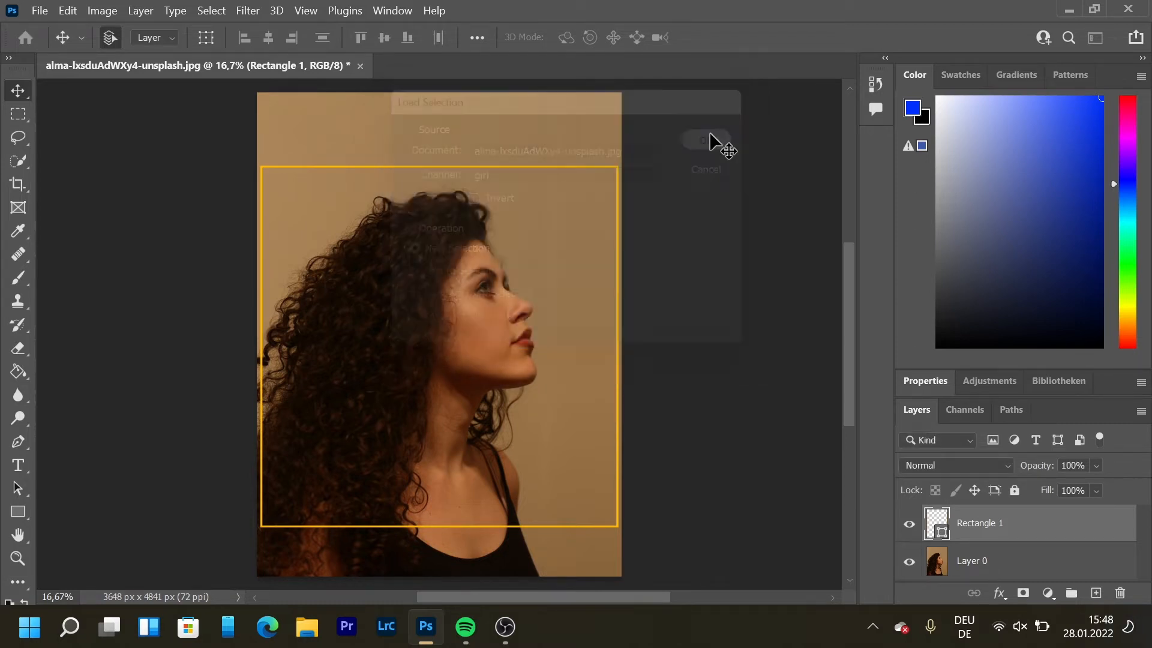
pyautogui.click(701, 140)
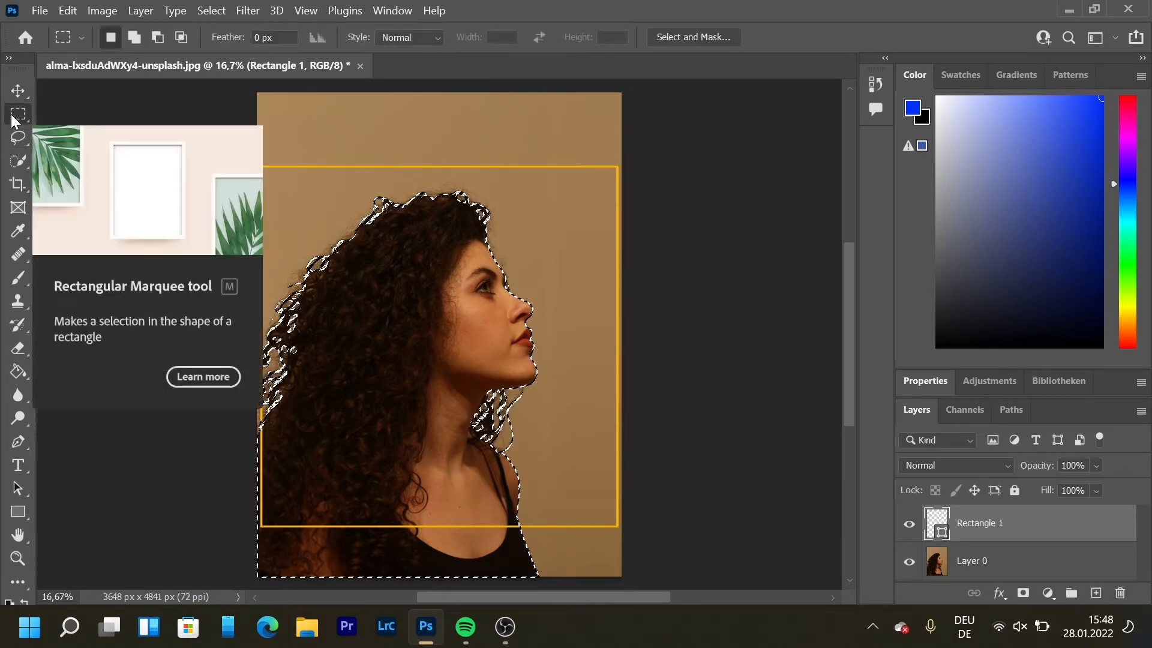
# Add a layer mask to Rectangle 1 so the frame hides behind the woman
pyautogui.rightClick(439, 305)
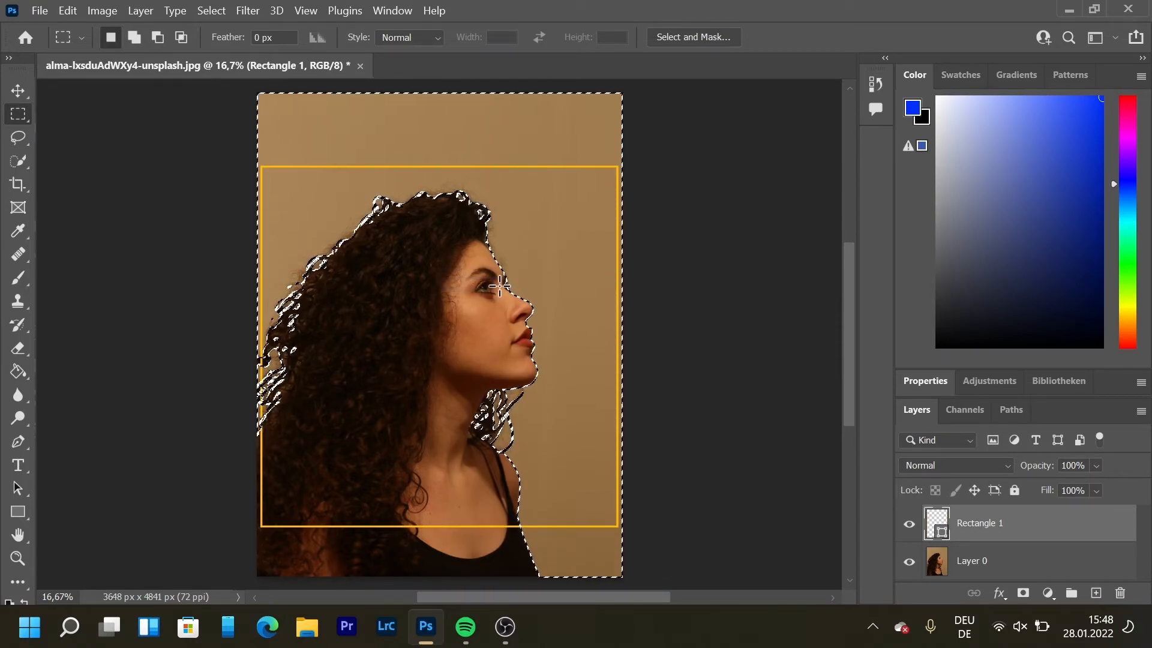
pyautogui.moveTo(258, 455)
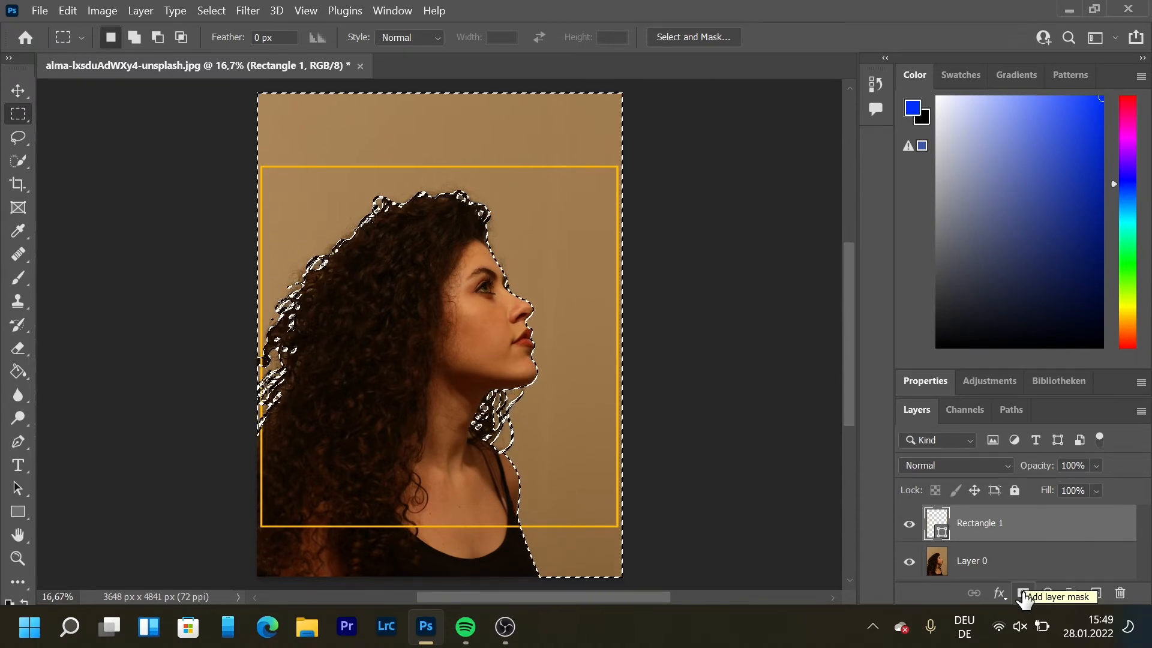
pyautogui.click(1022, 596)
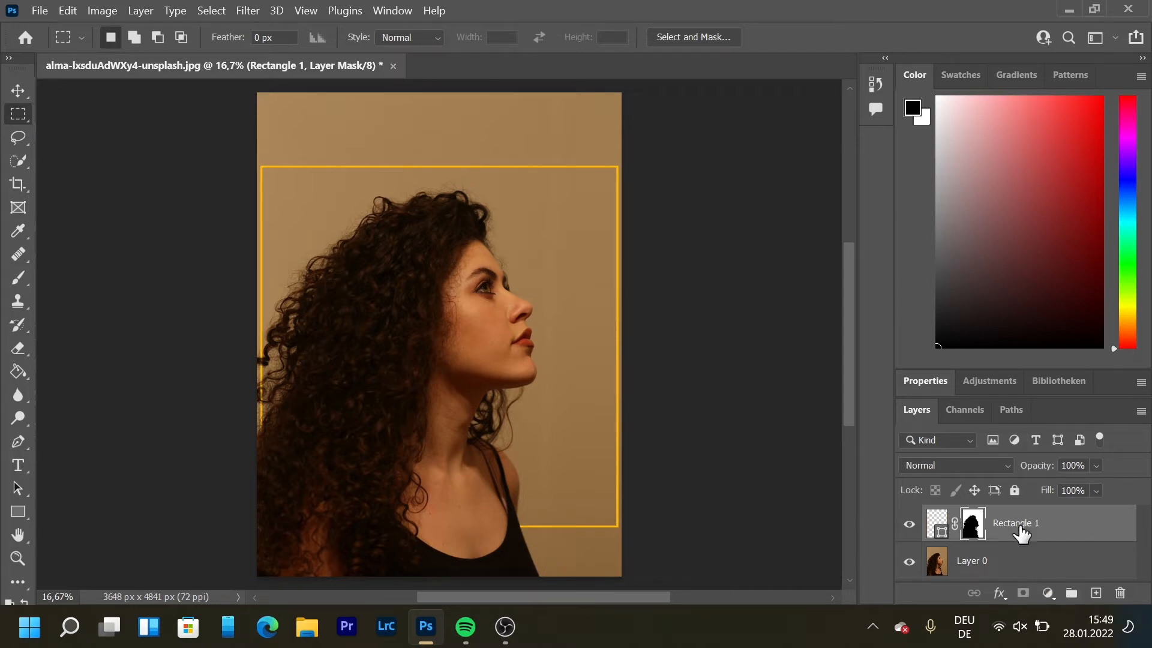
# Add a Hue/Saturation adjustment layer with Hue -86 and Saturation about -8
pyautogui.click(1048, 592)
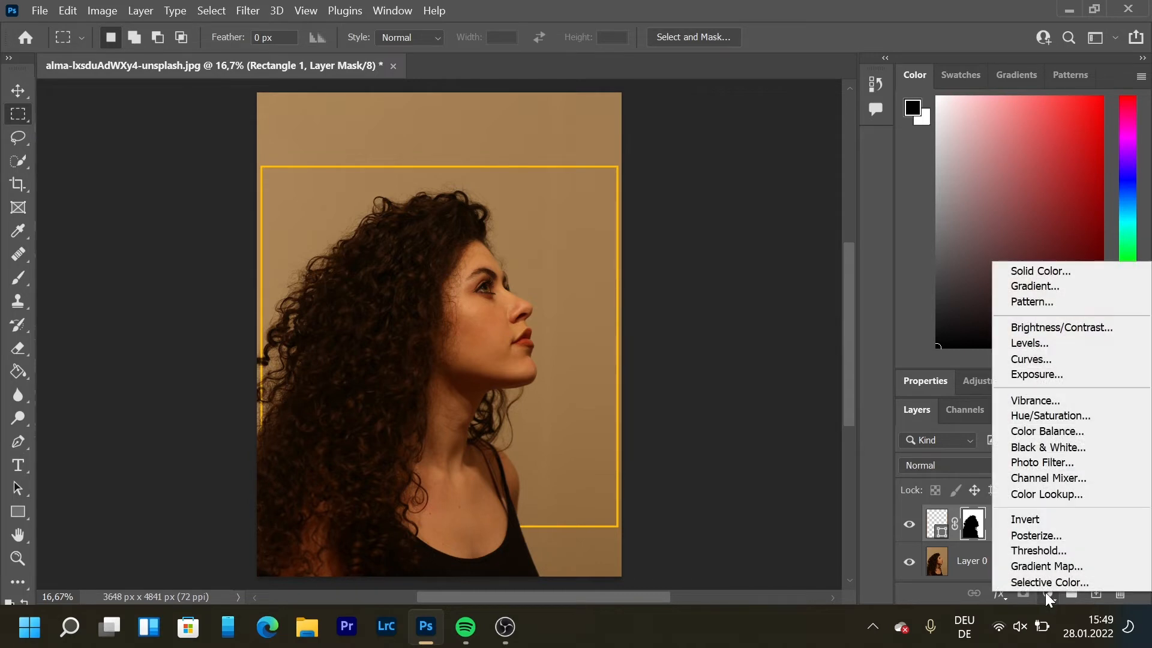
pyautogui.moveTo(1049, 415)
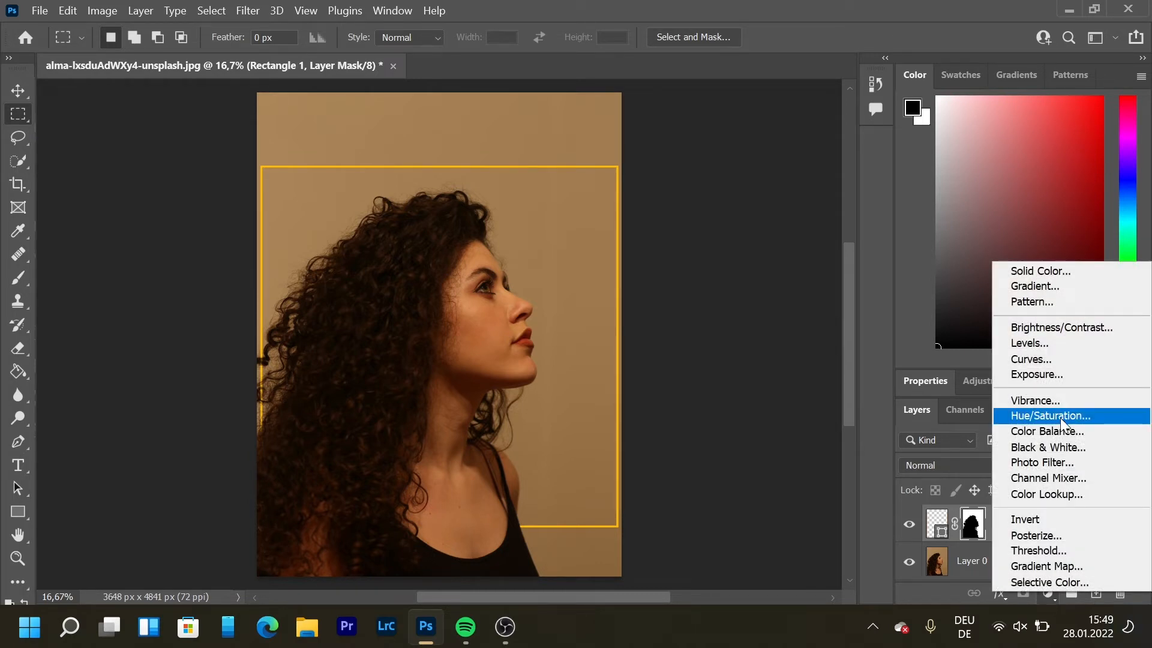
pyautogui.click(1049, 415)
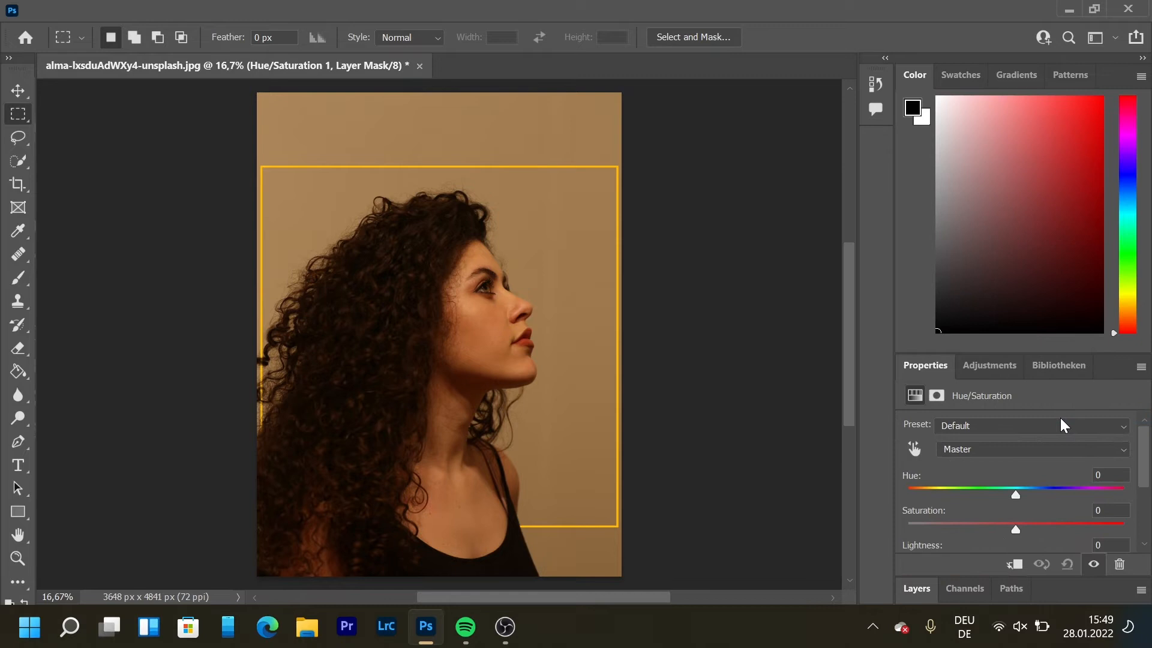
pyautogui.moveTo(1014, 494); pyautogui.dragTo(975, 495)
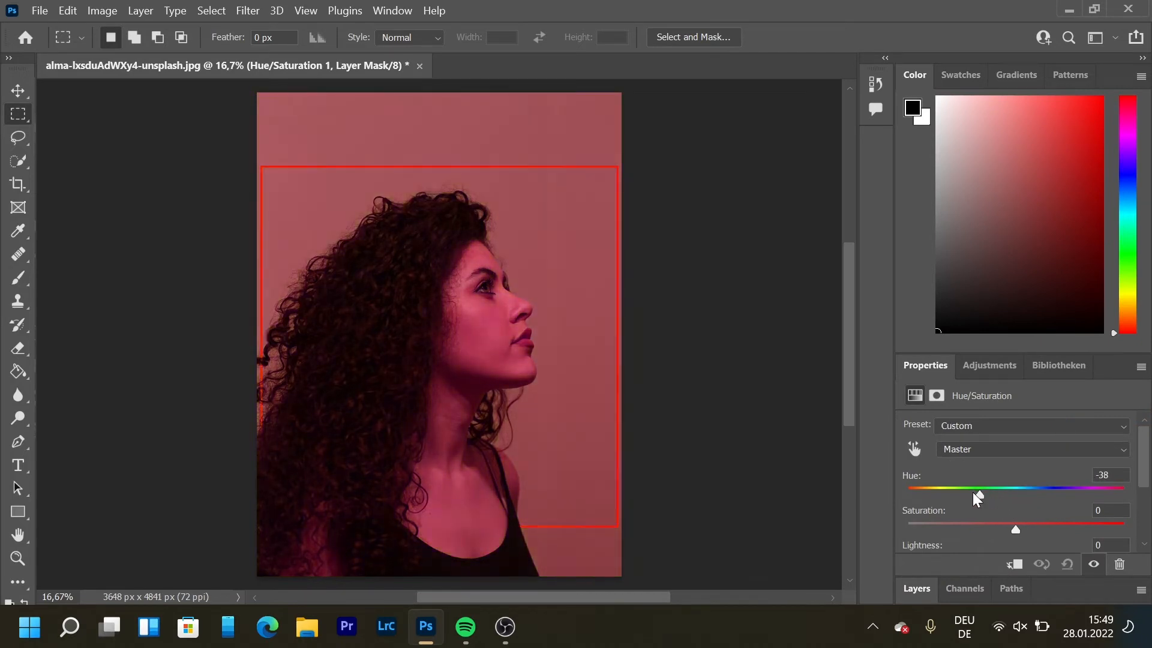
pyautogui.moveTo(977, 488); pyautogui.dragTo(948, 487)
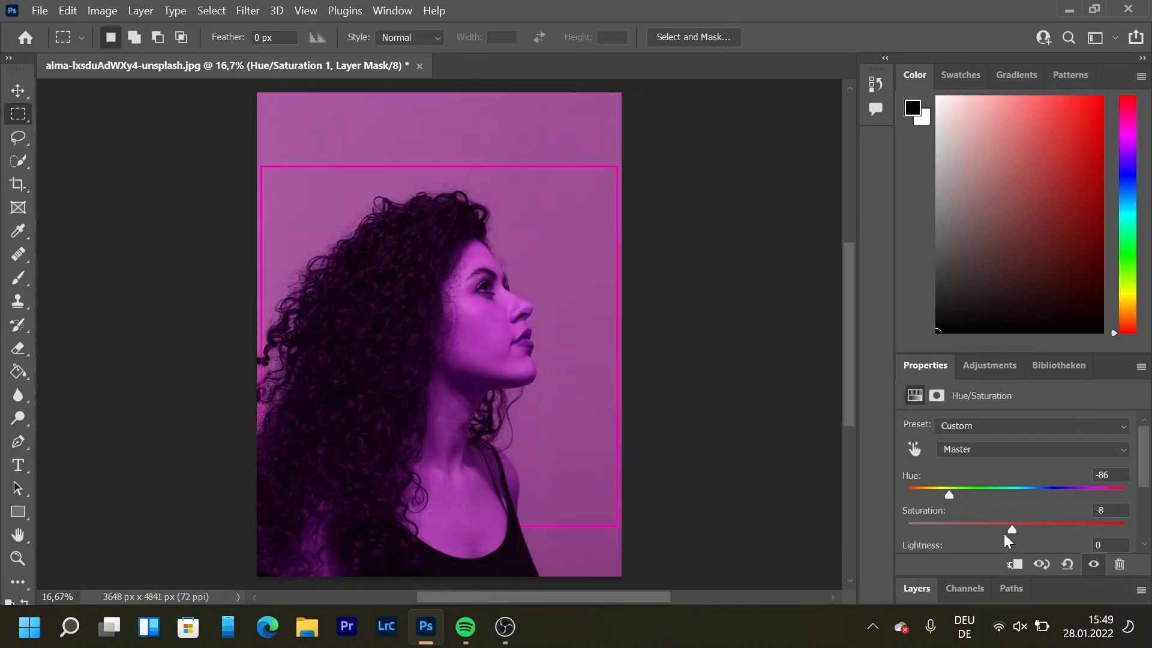
pyautogui.moveTo(1012, 530); pyautogui.dragTo(1012, 531)
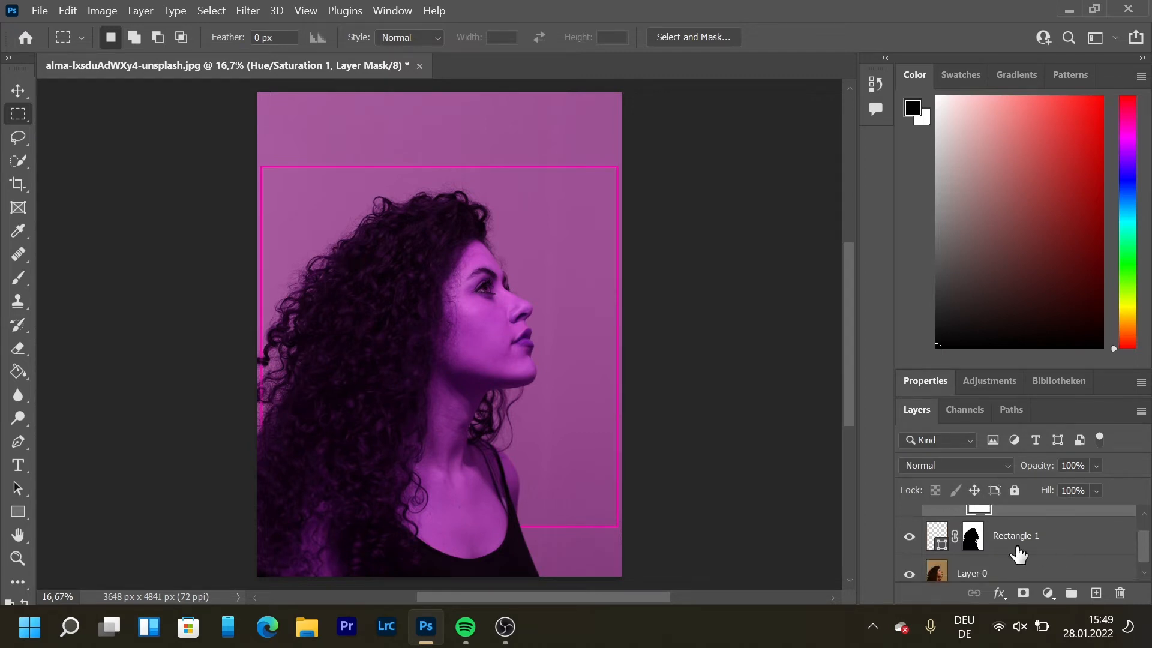
# Apply an Outer Glow to Rectangle 1 with 39% opacity, 14% spread and 76 px size
pyautogui.rightClick(1015, 535)
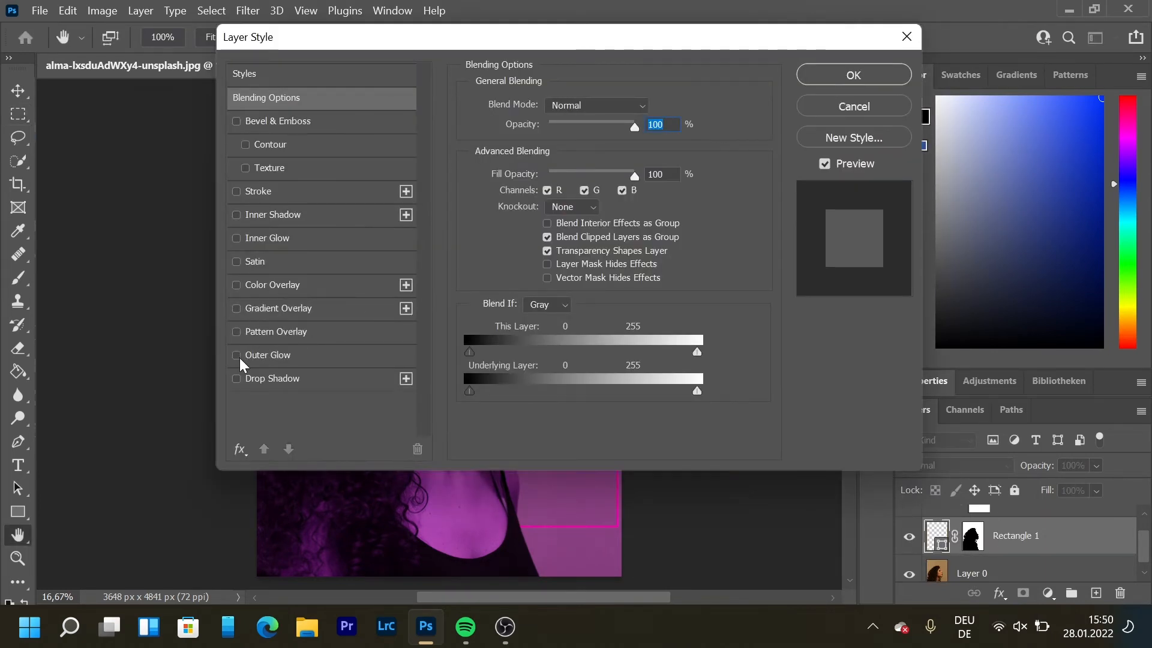
pyautogui.click(236, 355)
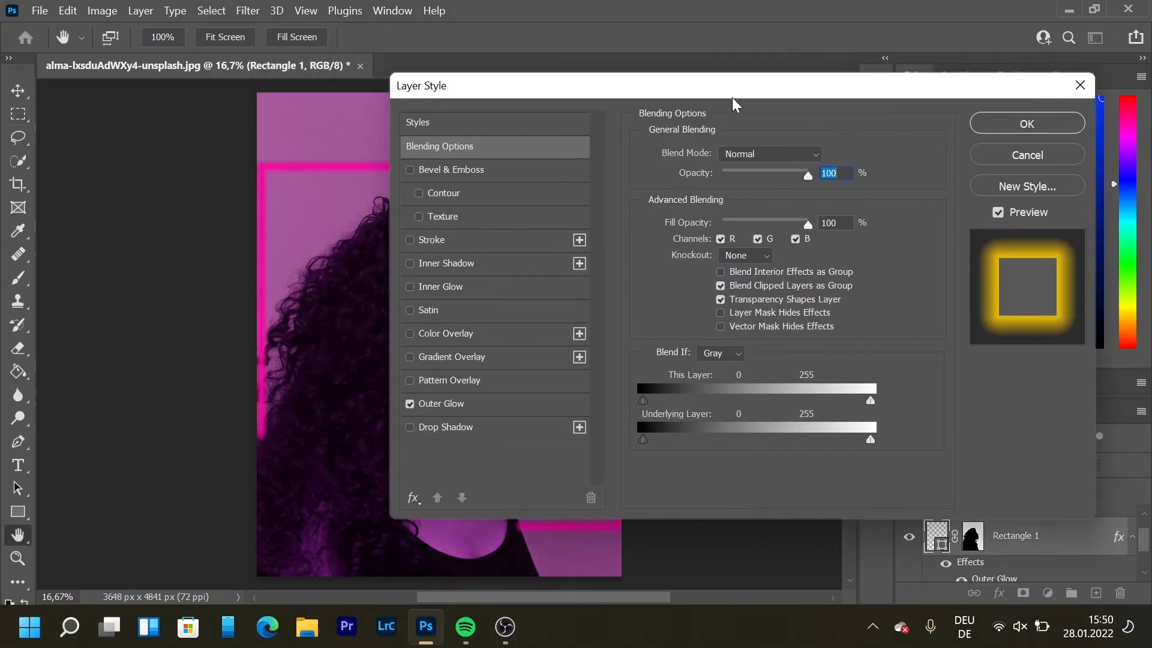
pyautogui.click(445, 403)
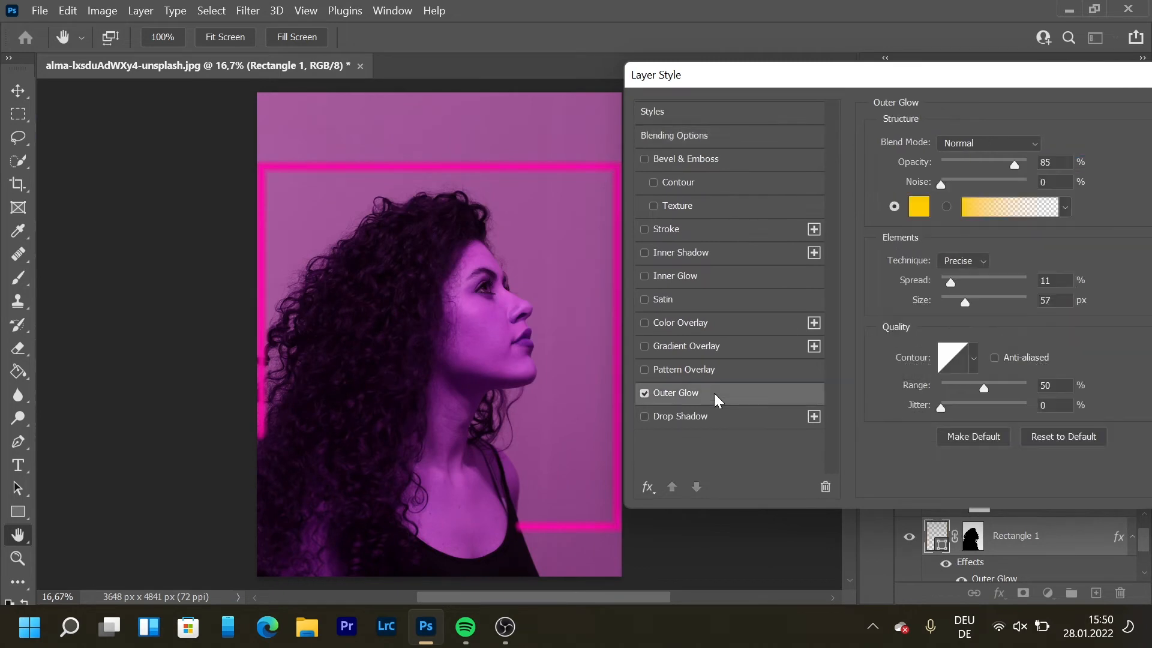
pyautogui.moveTo(963, 302); pyautogui.dragTo(970, 302)
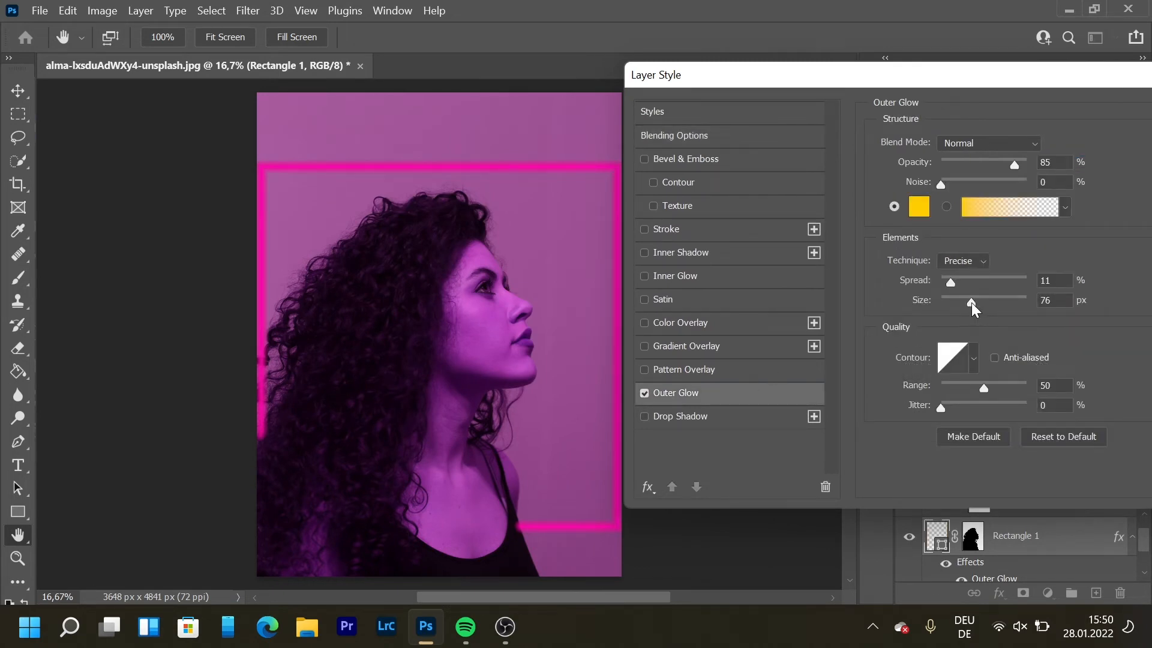
pyautogui.moveTo(970, 300); pyautogui.dragTo(950, 300)
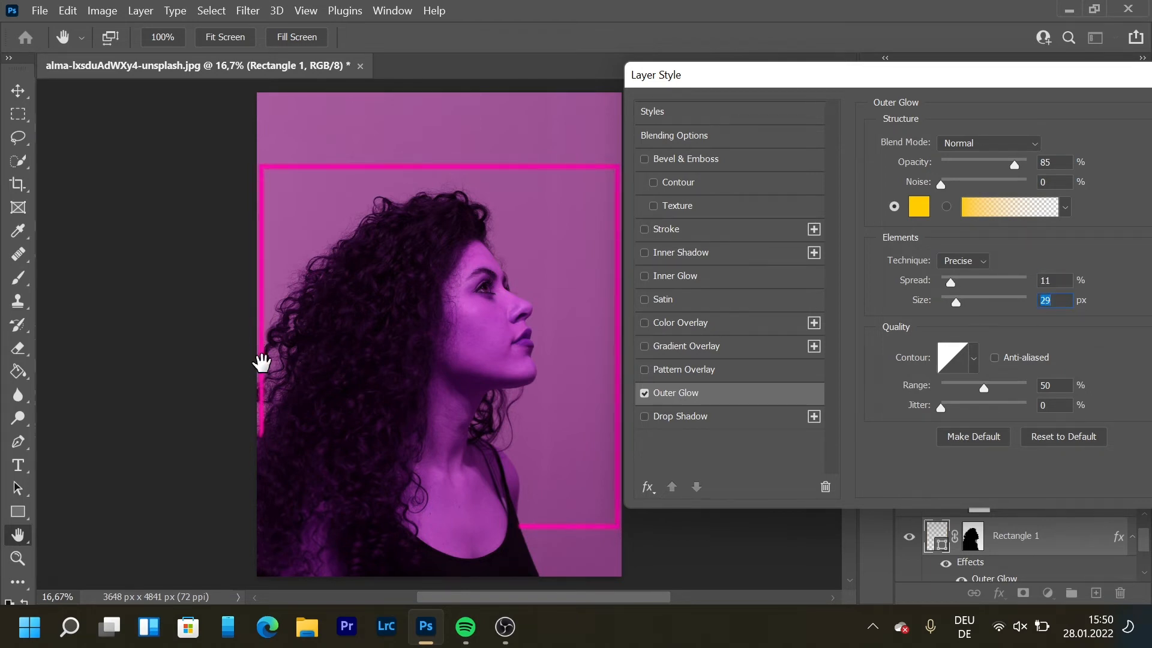
pyautogui.moveTo(263, 403)
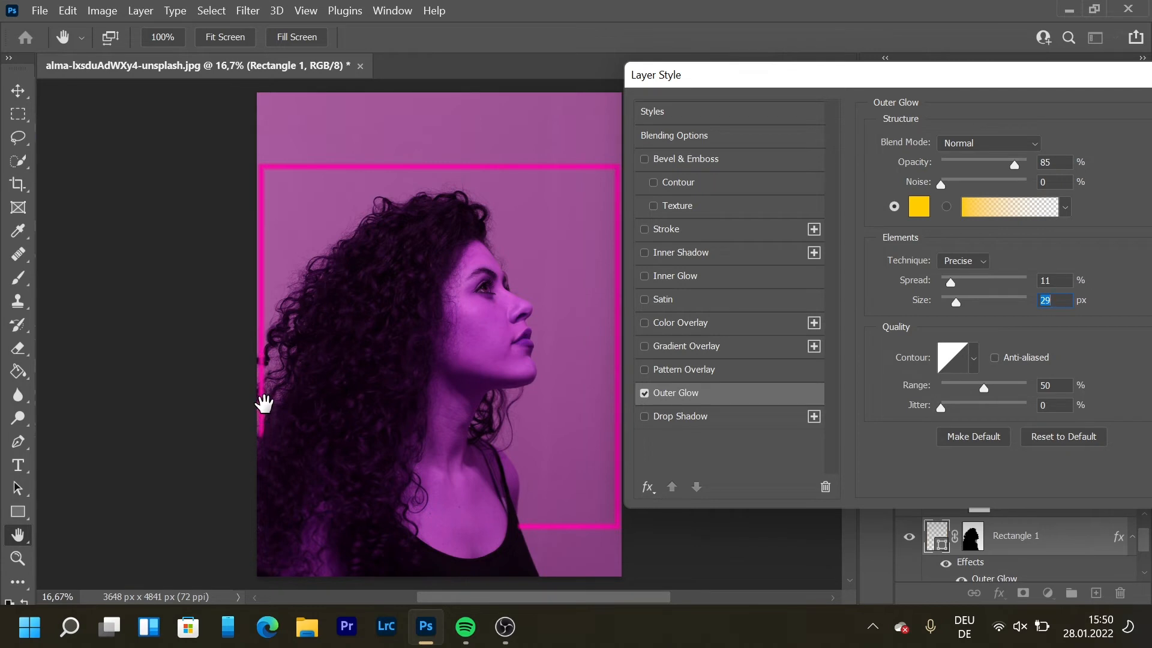
pyautogui.moveTo(597, 355)
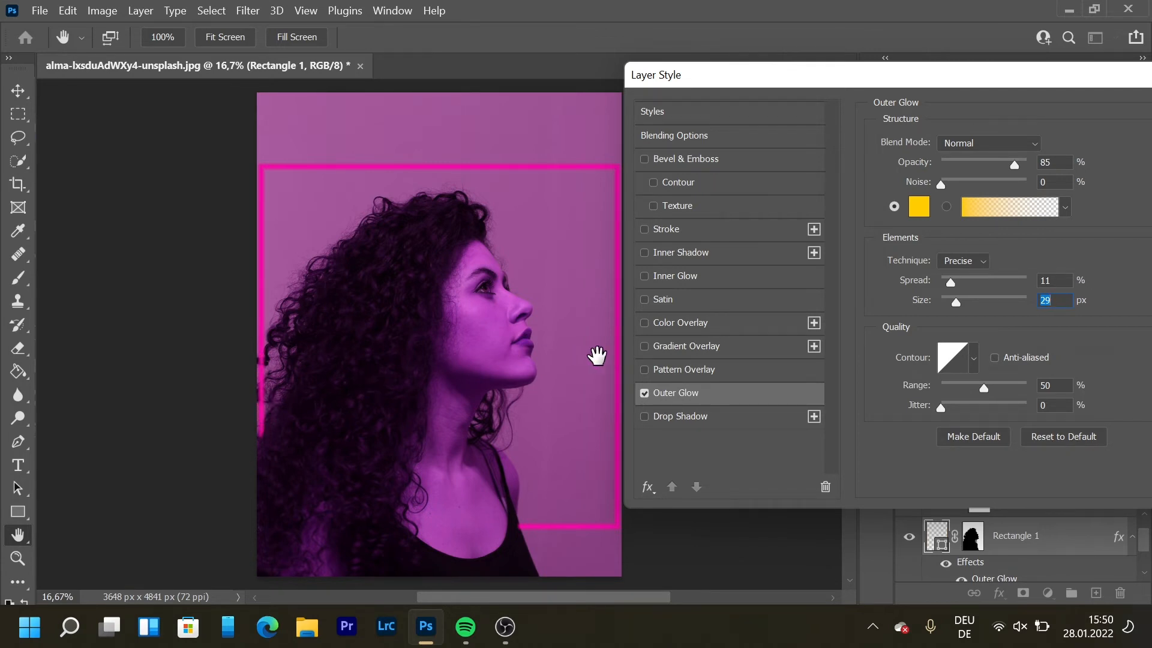
pyautogui.moveTo(949, 280); pyautogui.dragTo(955, 280)
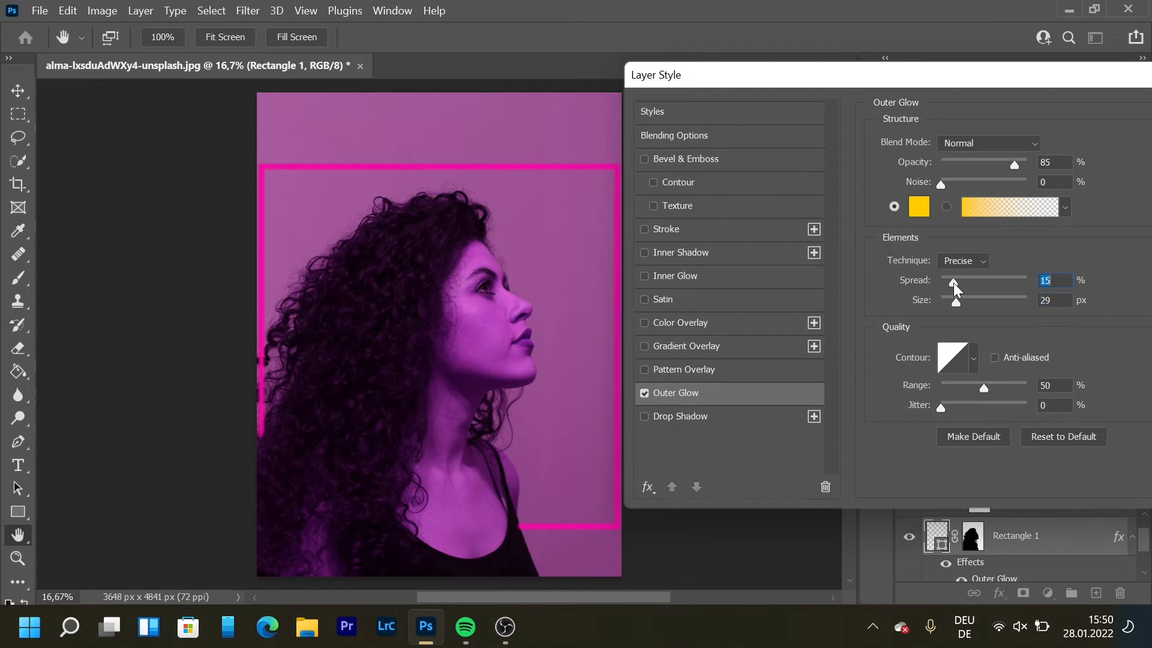
pyautogui.moveTo(1017, 162); pyautogui.dragTo(1008, 161)
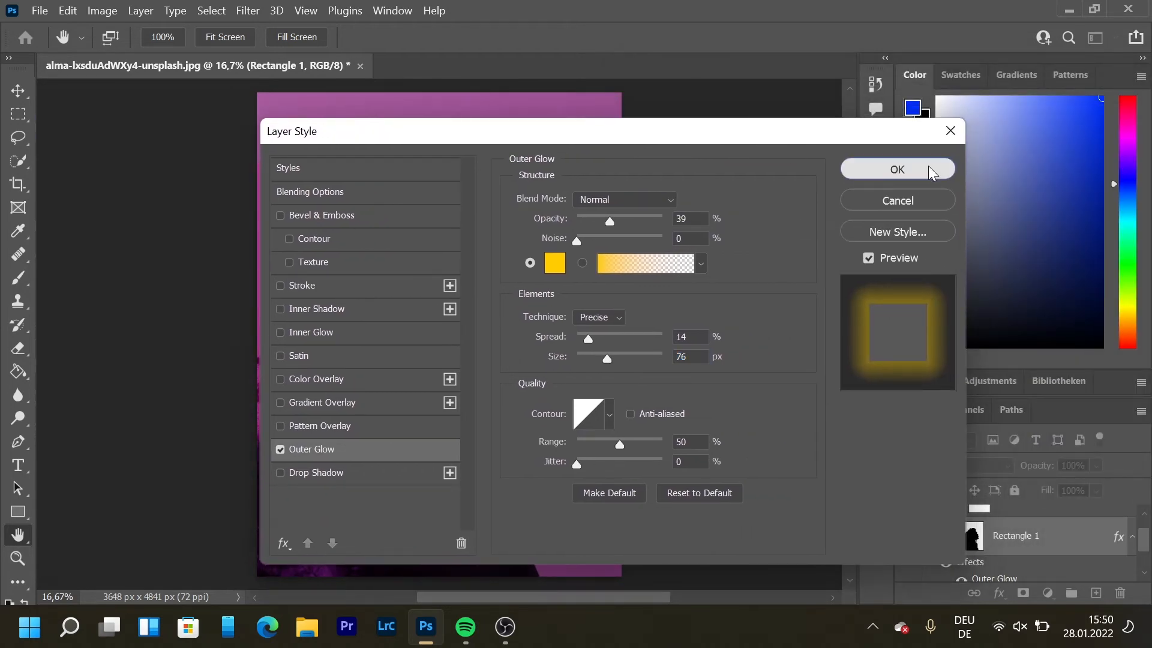
pyautogui.click(897, 169)
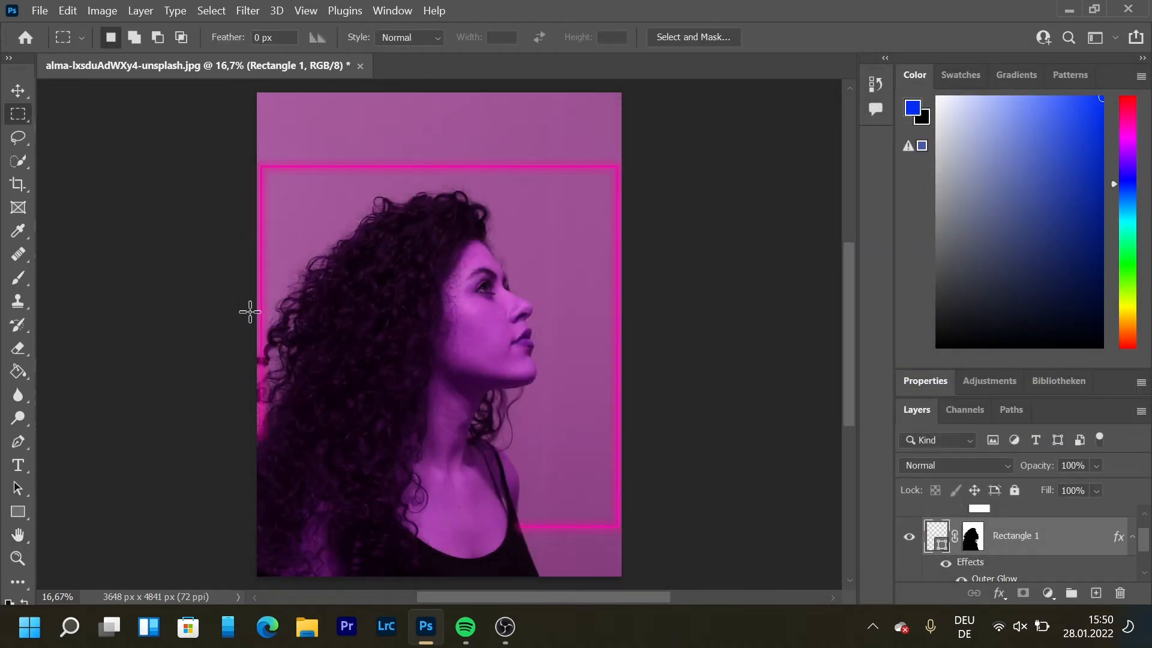
pyautogui.moveTo(18, 277)
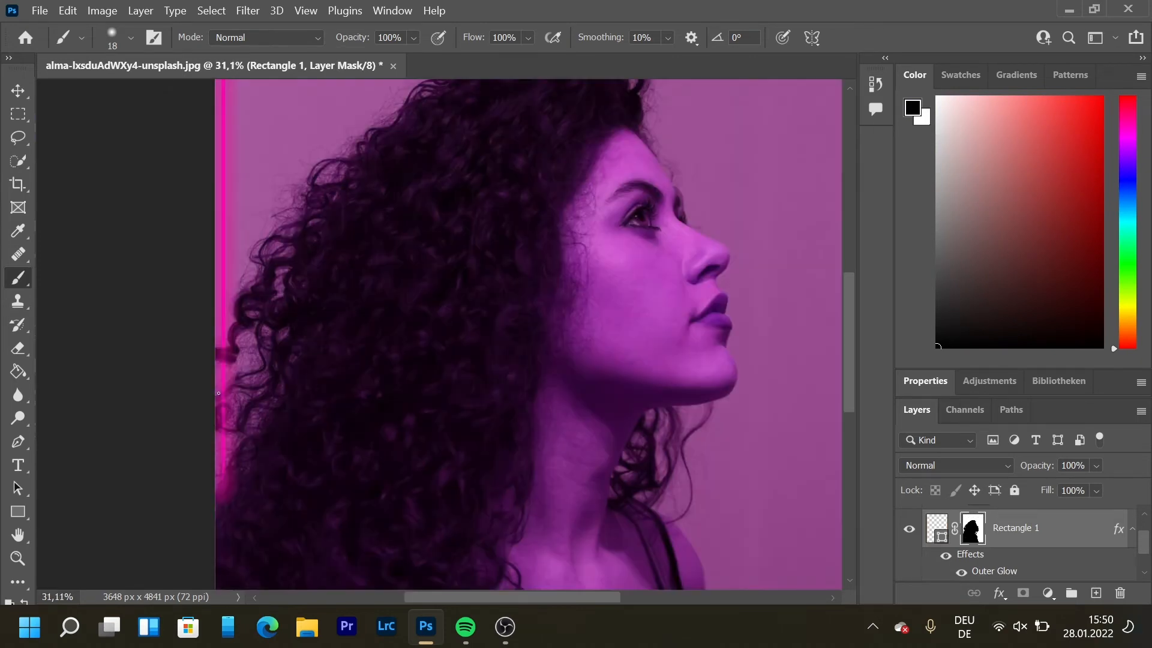
pyautogui.moveTo(184, 418)
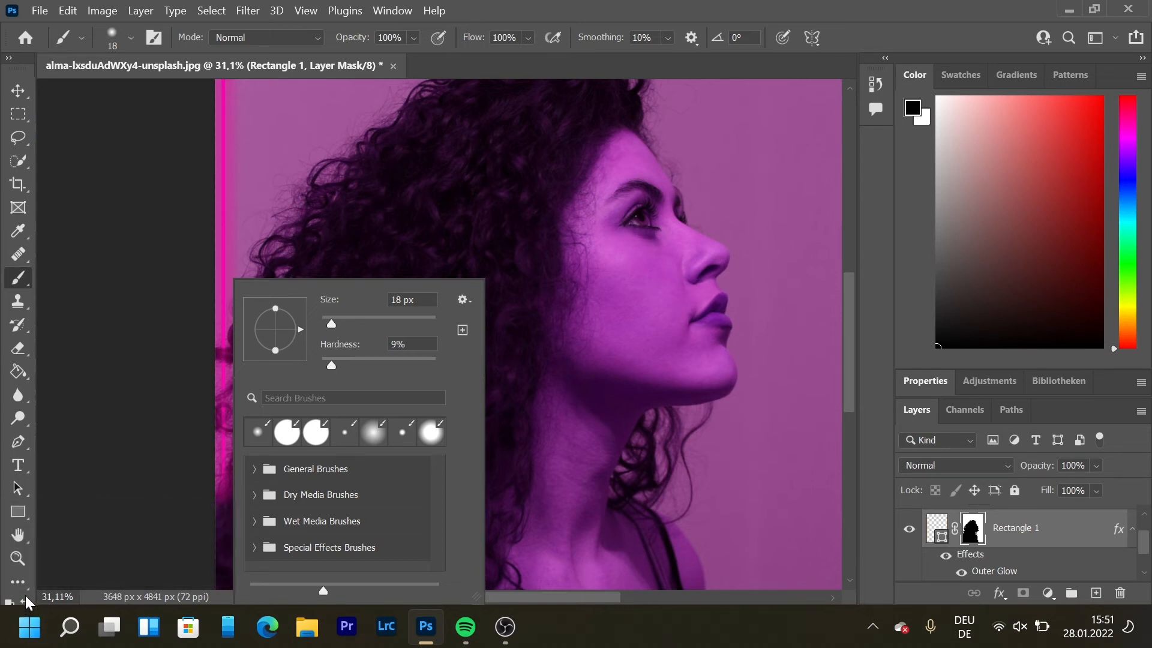
pyautogui.moveTo(913, 125)
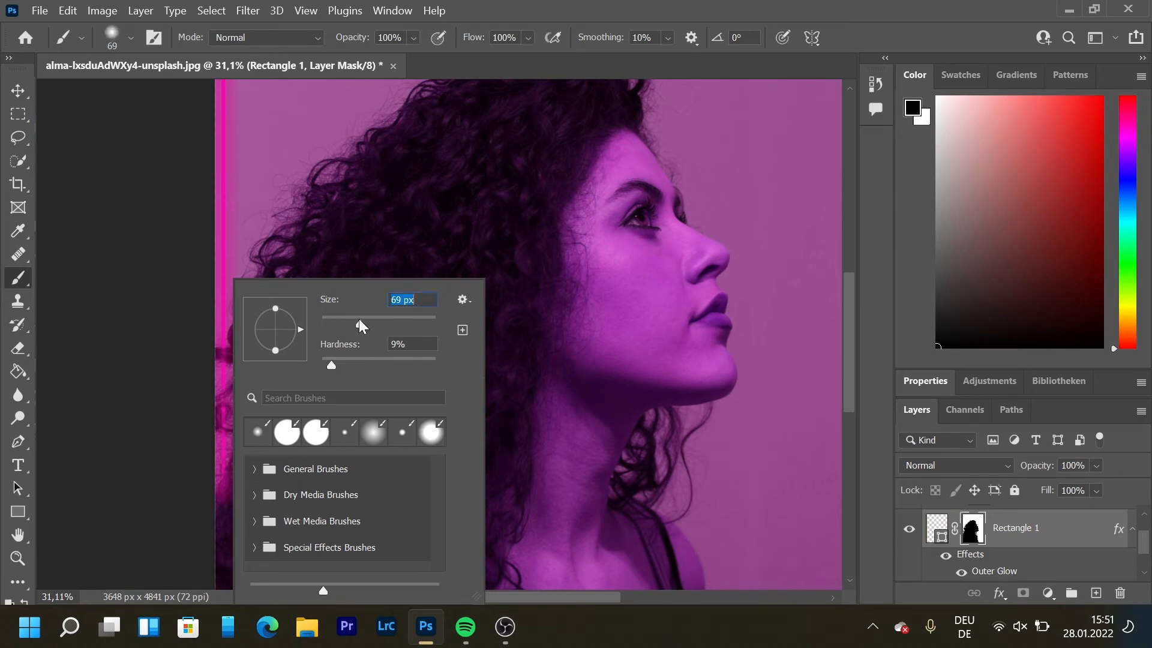
# Paint the Rectangle 1 mask along the left hair edge, ending on a 149 px, 57% hardness brush
pyautogui.moveTo(331, 365); pyautogui.dragTo(378, 357)
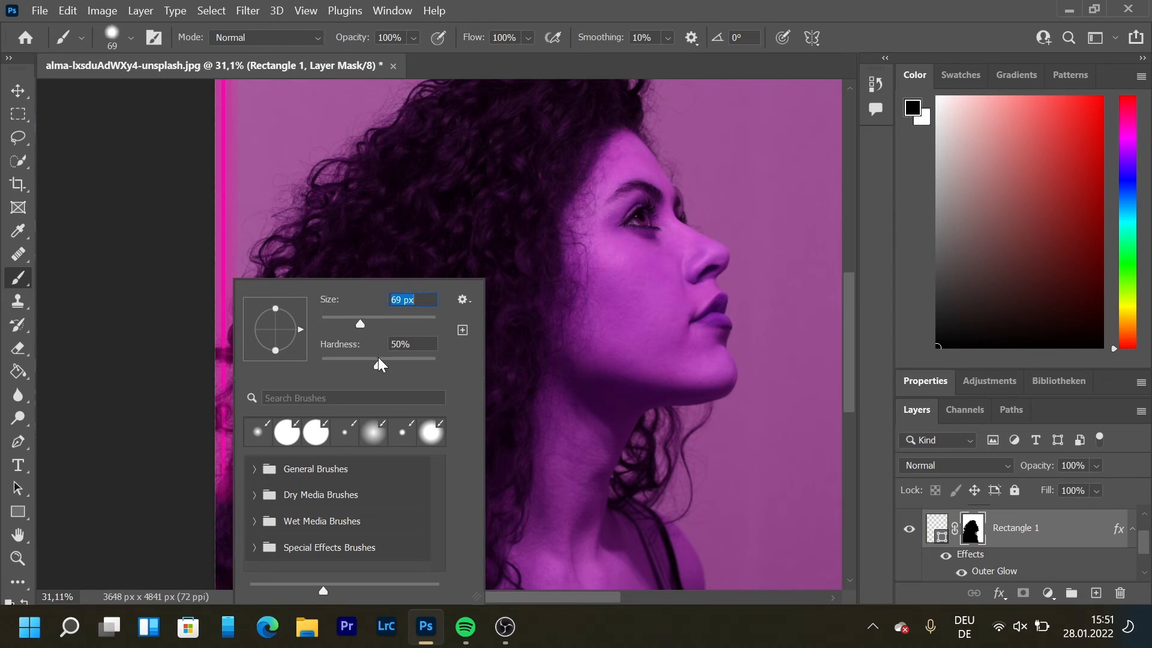
pyautogui.click(411, 344)
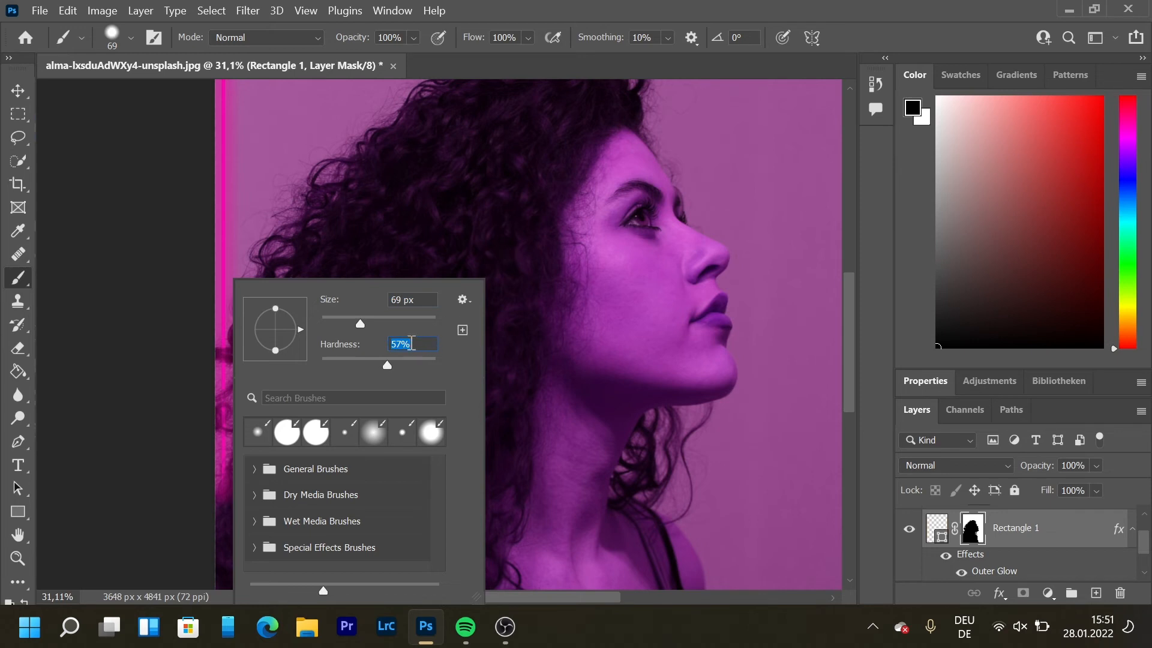
pyautogui.click(240, 380)
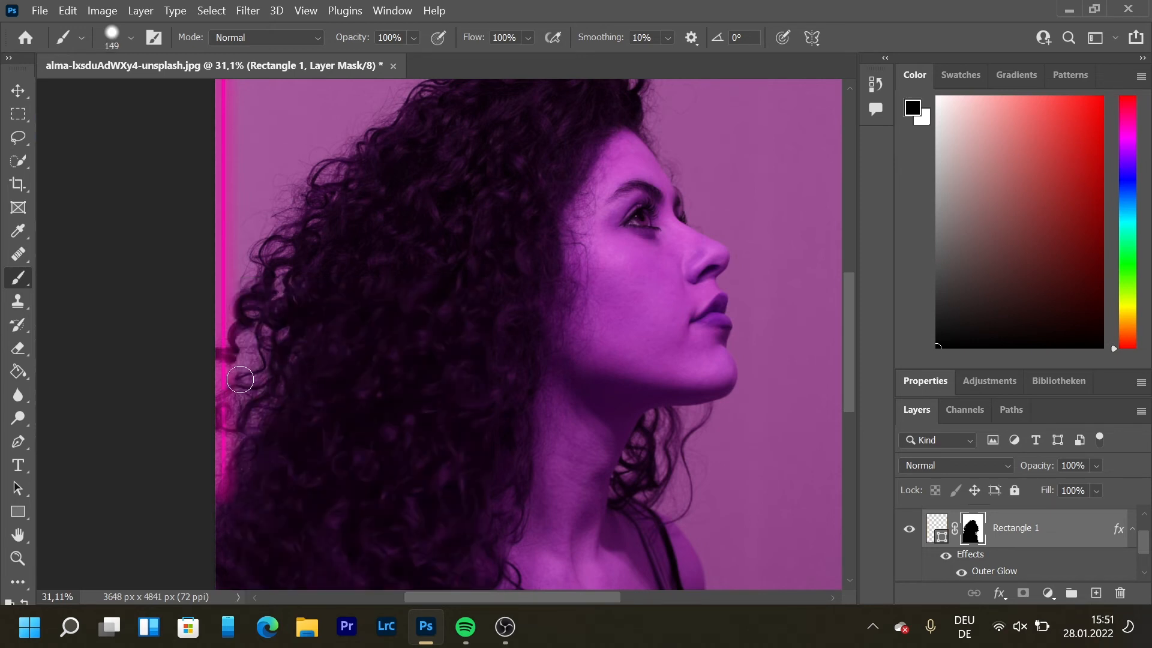
pyautogui.moveTo(240, 380); pyautogui.dragTo(220, 513)
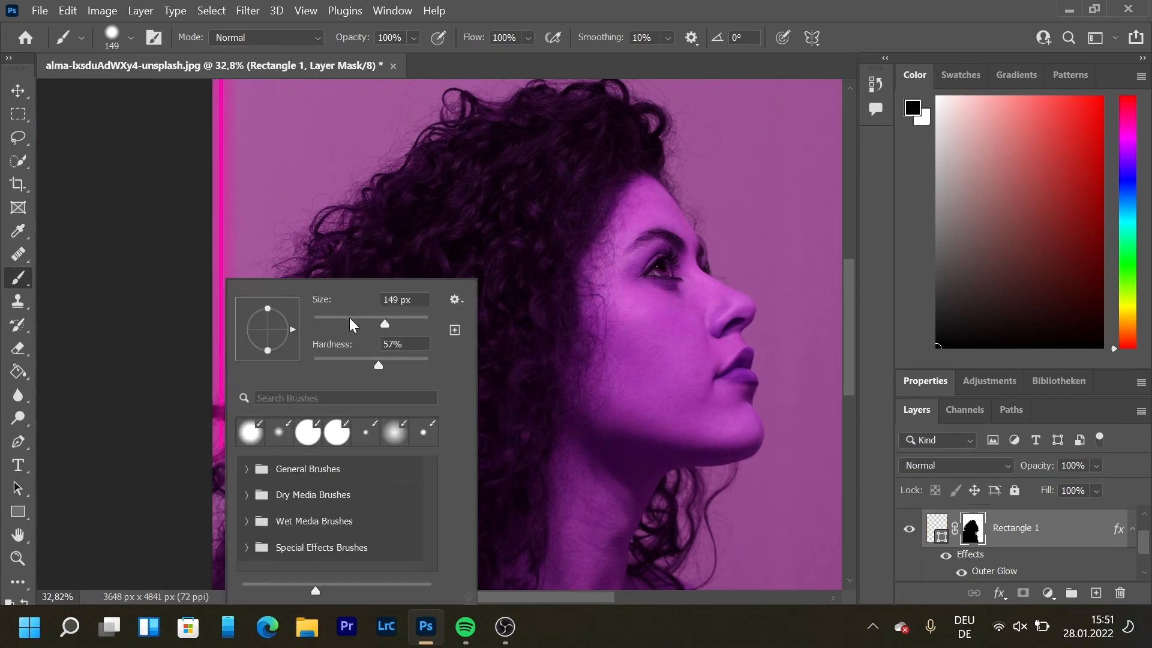
pyautogui.moveTo(384, 323); pyautogui.dragTo(340, 324)
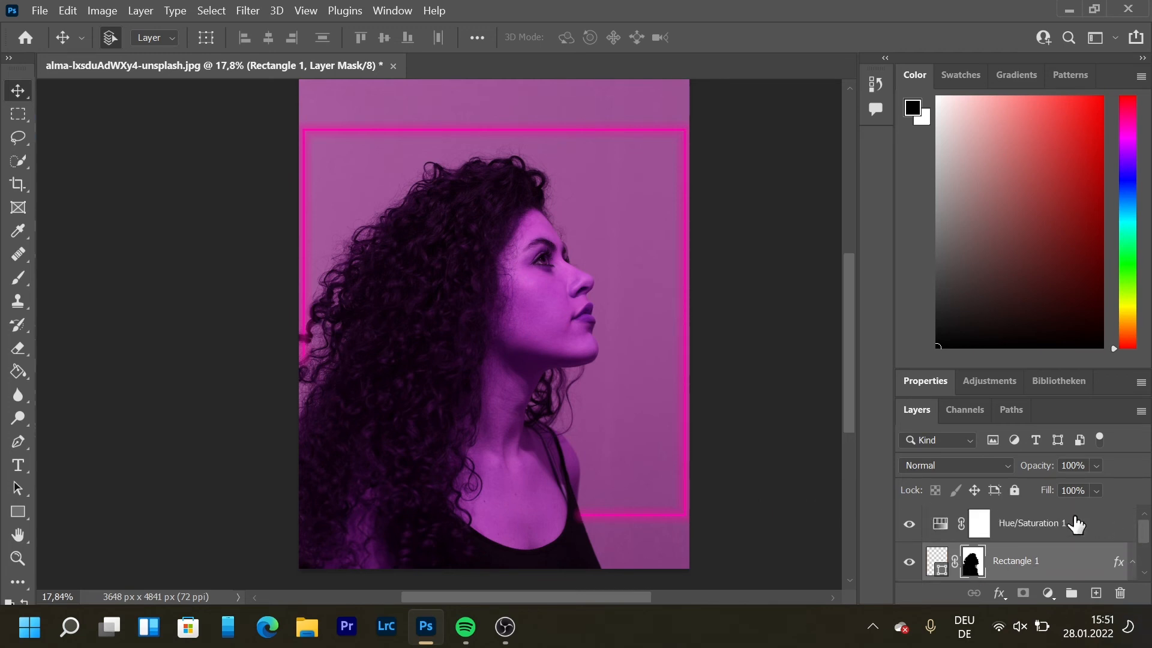
# Raise the Hue/Saturation 1 saturation to +22, keeping hue at -86
pyautogui.doubleClick(1030, 523)
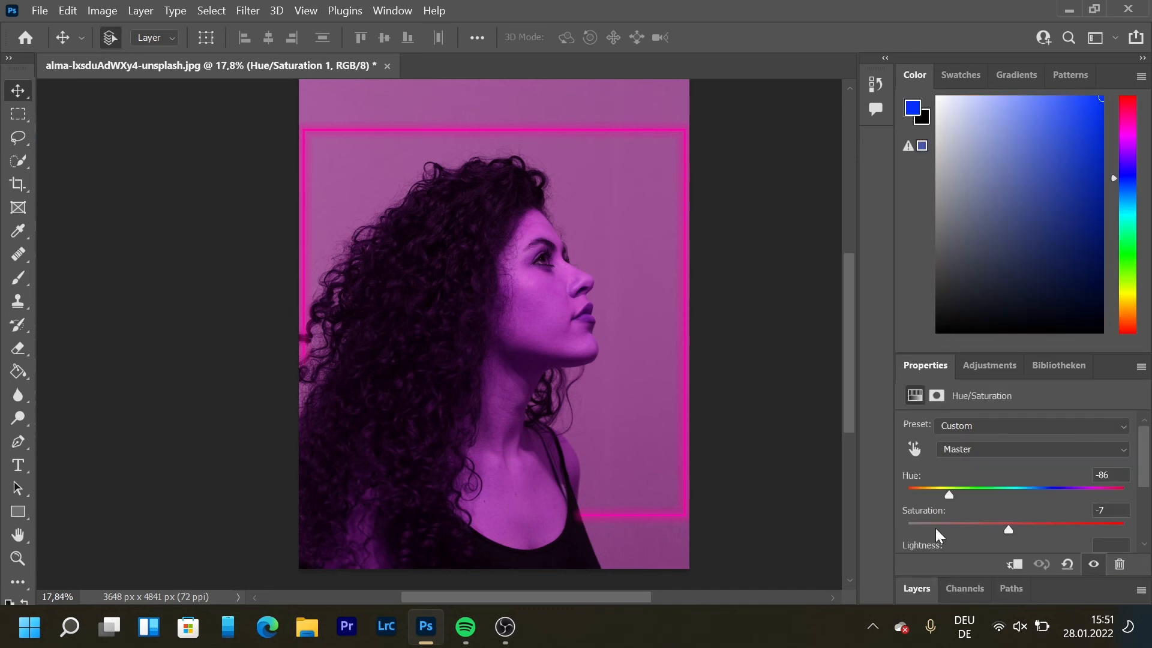
pyautogui.moveTo(1008, 529); pyautogui.dragTo(1021, 529)
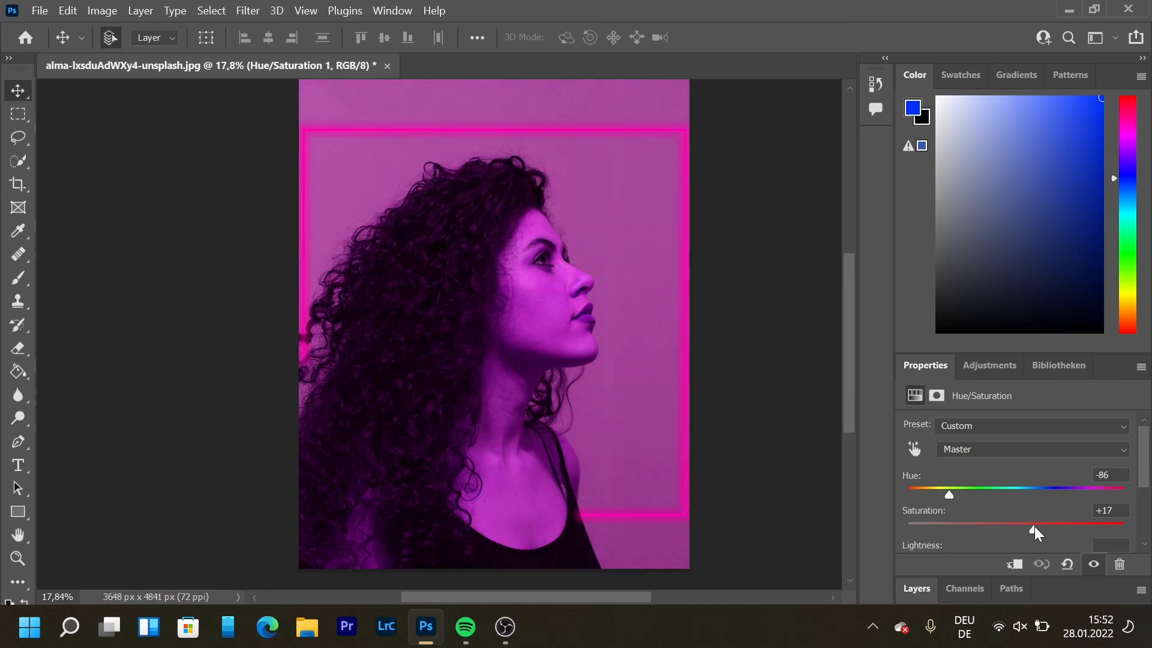
pyautogui.moveTo(1032, 524); pyautogui.dragTo(1043, 523)
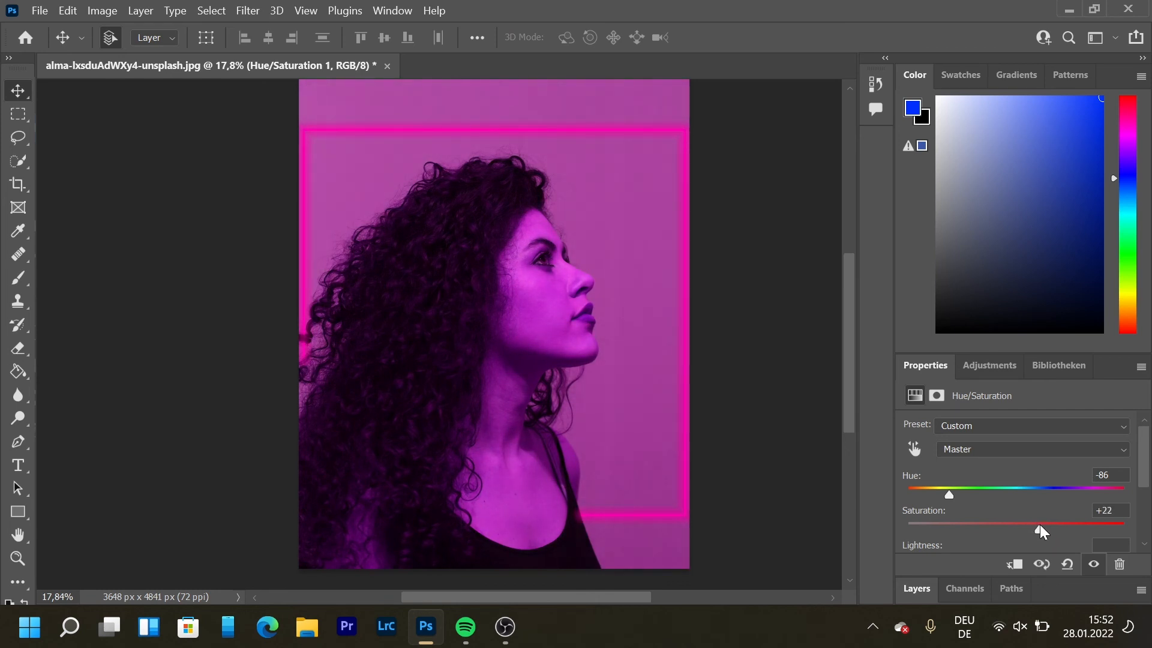